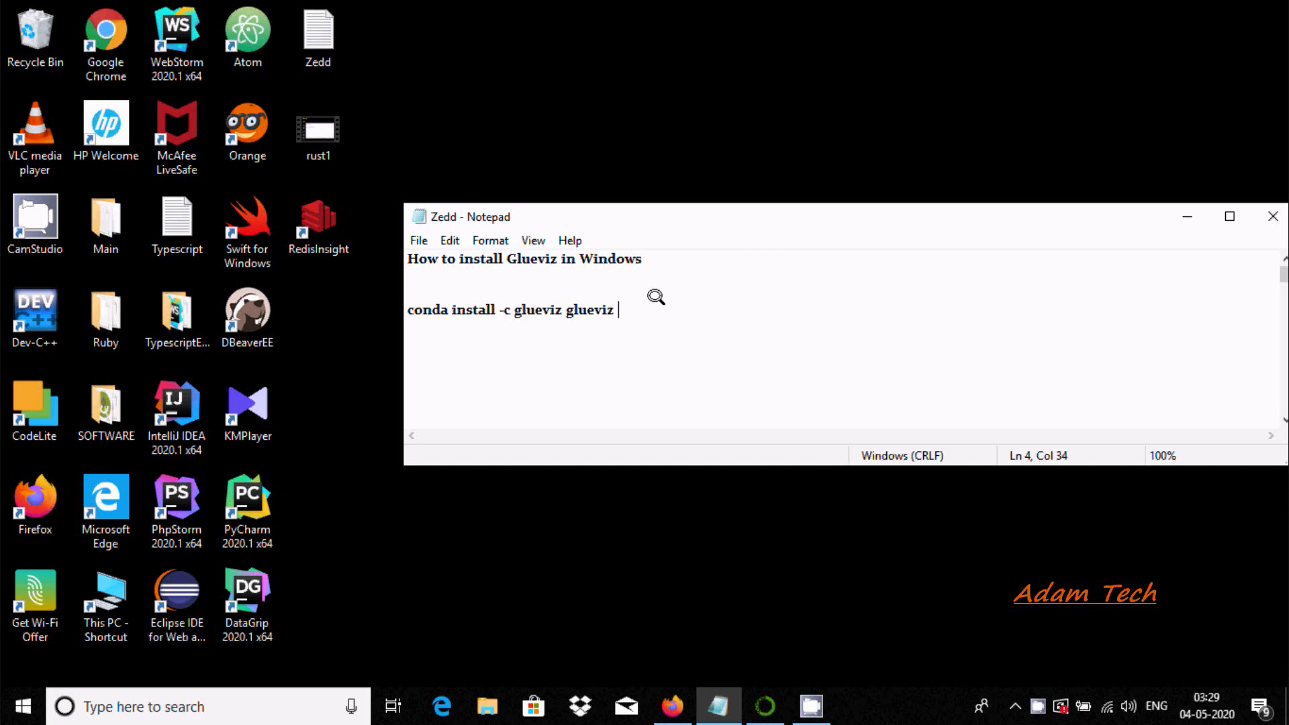
mouse_move(559, 270)
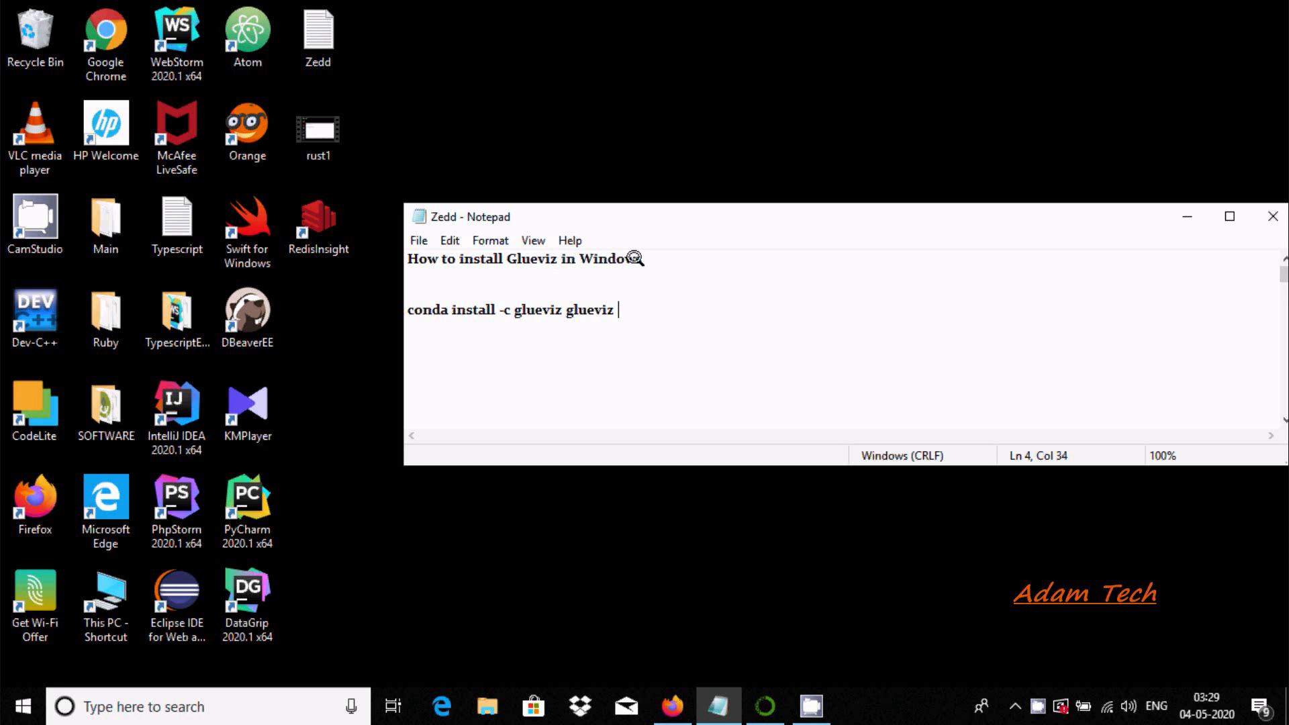
mouse_move(644, 281)
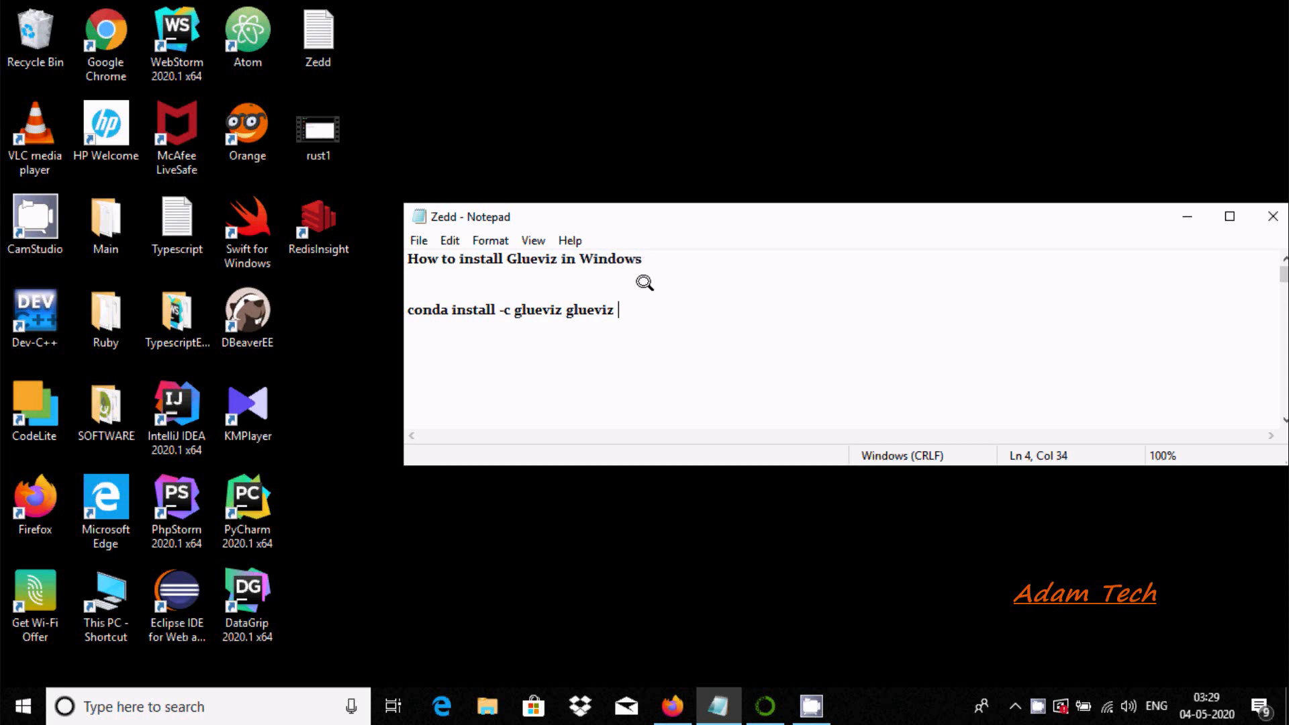
mouse_move(740, 634)
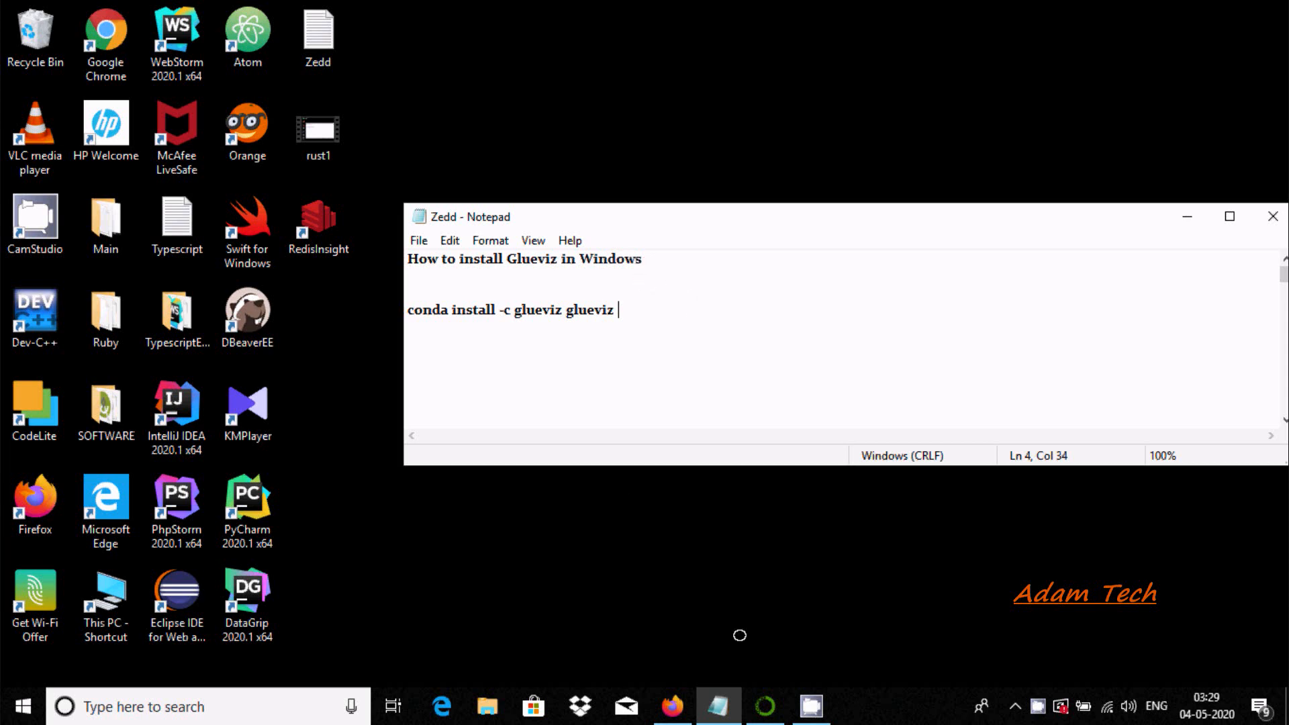
Step: Switch to Anaconda Navigator and begin installing Glueviz from its tile
click(763, 706)
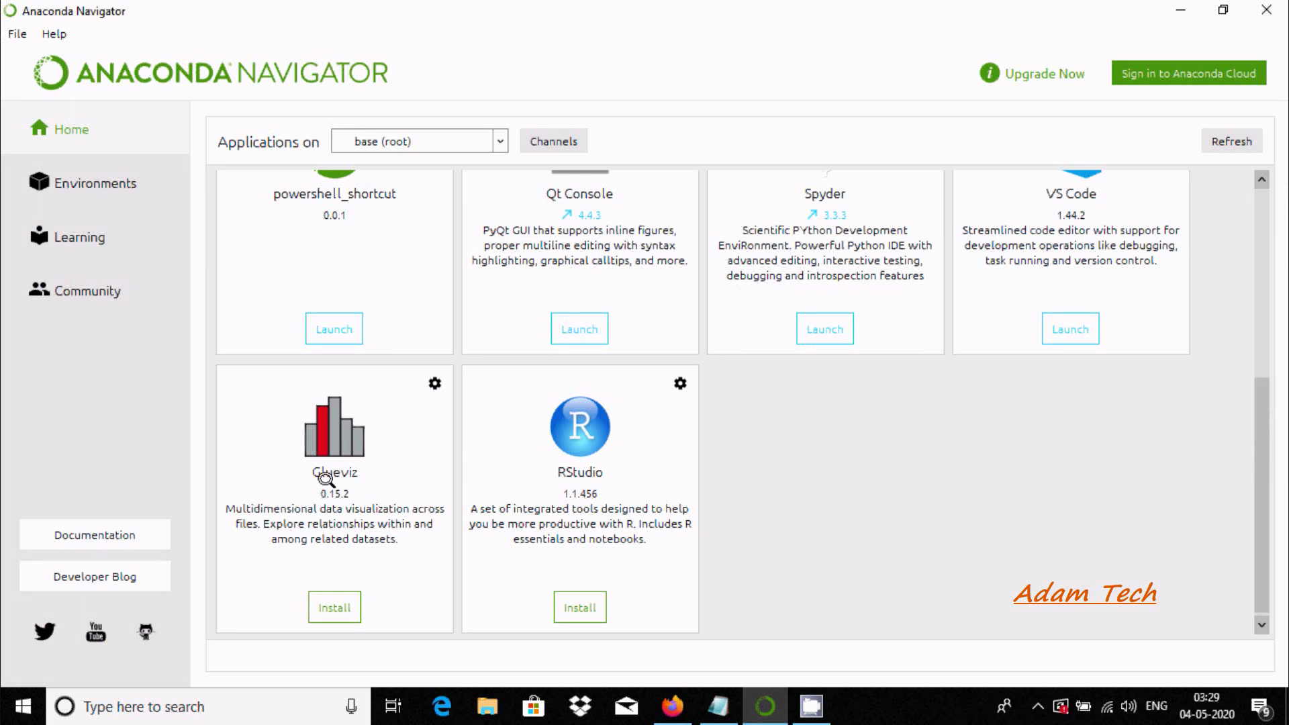
mouse_move(261, 504)
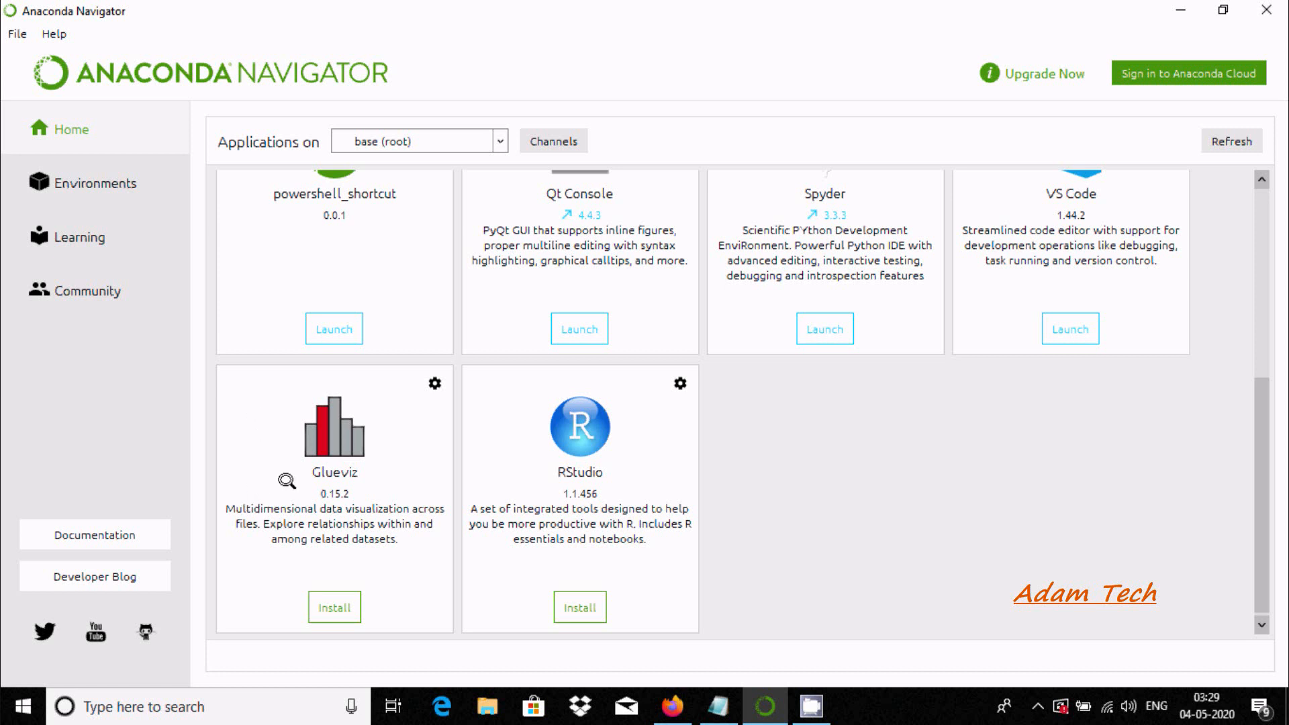
mouse_move(396, 509)
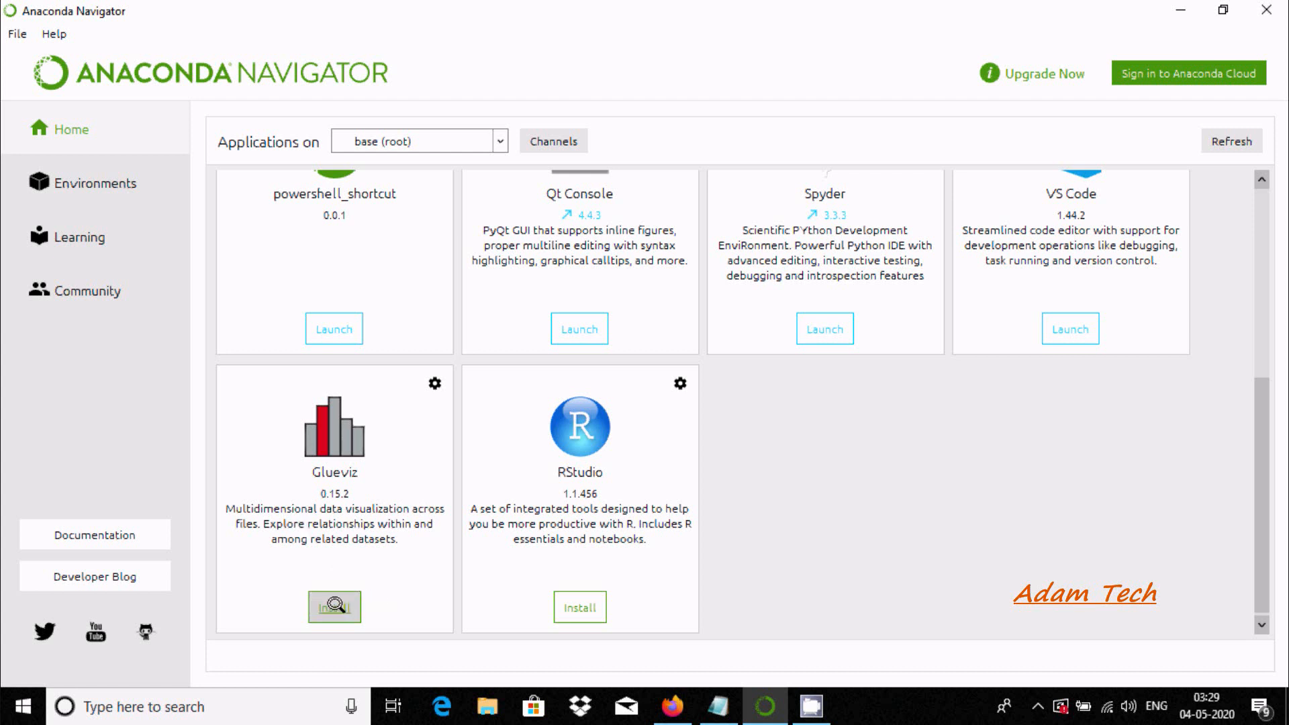
click(333, 607)
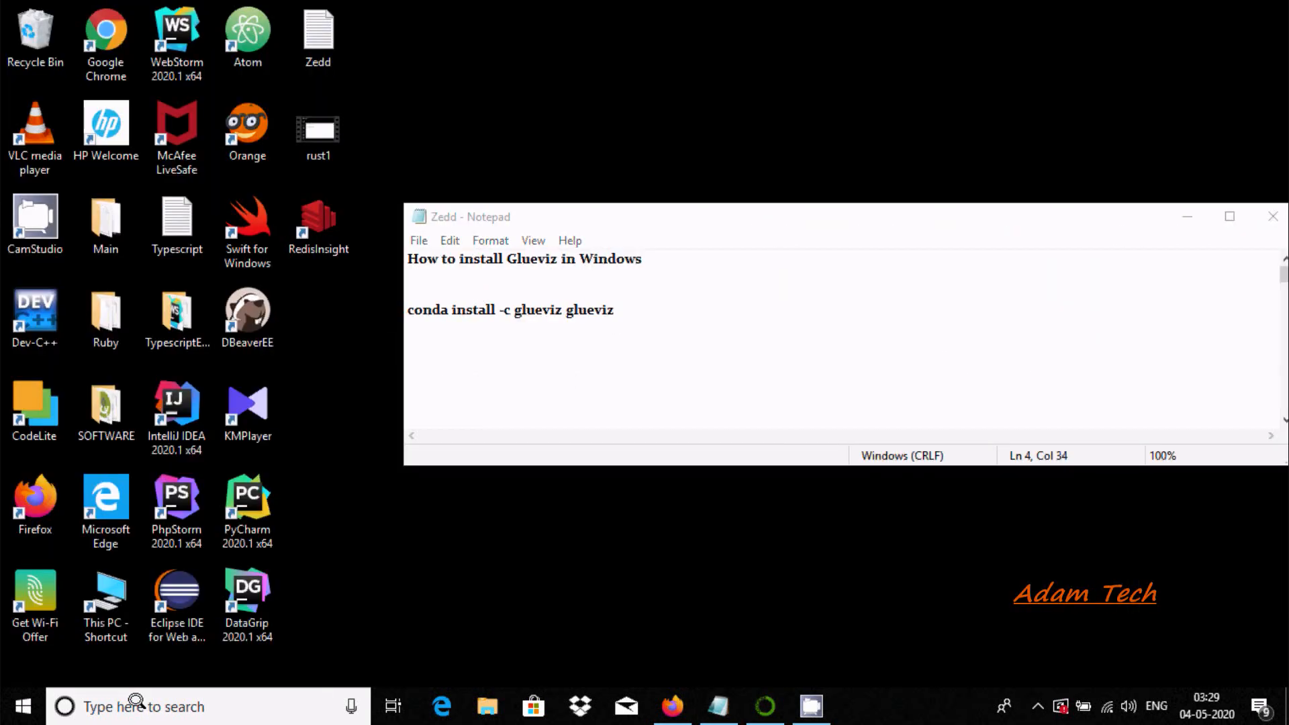
Step: Run 'conda install -c glueviz glueviz' in a Command Prompt window
text(cmd)
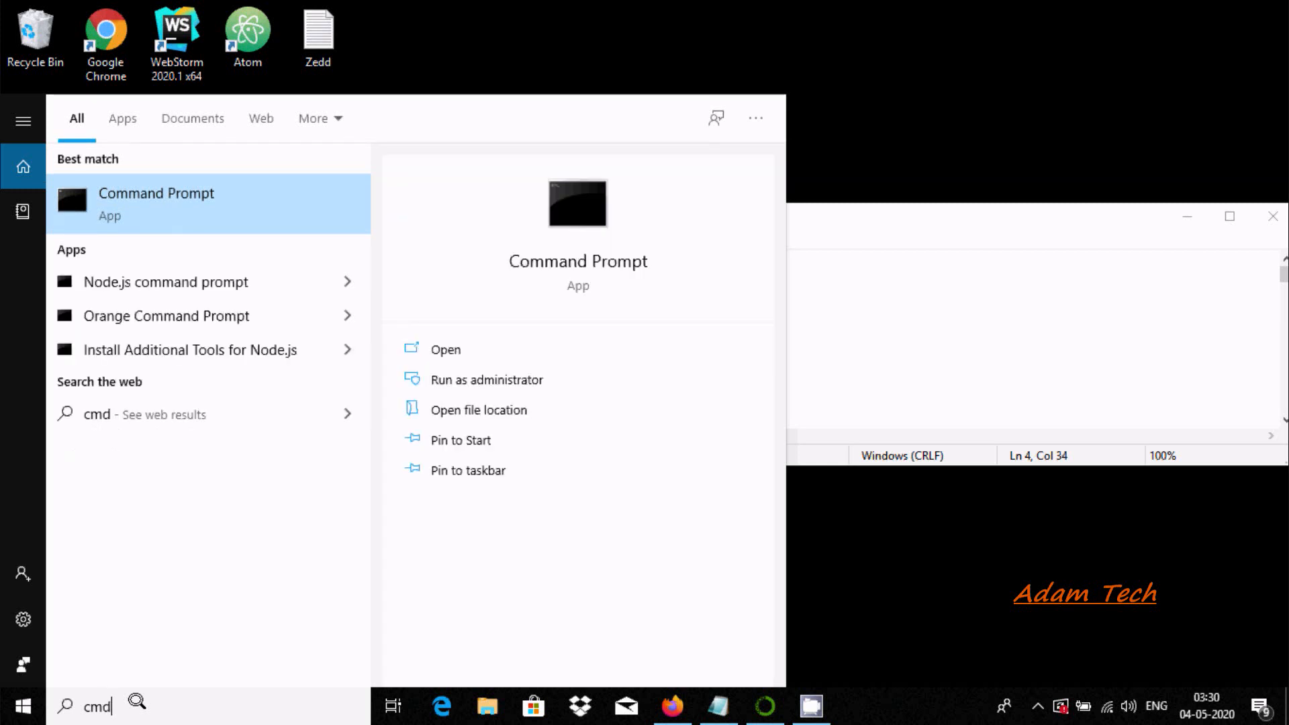
click(444, 349)
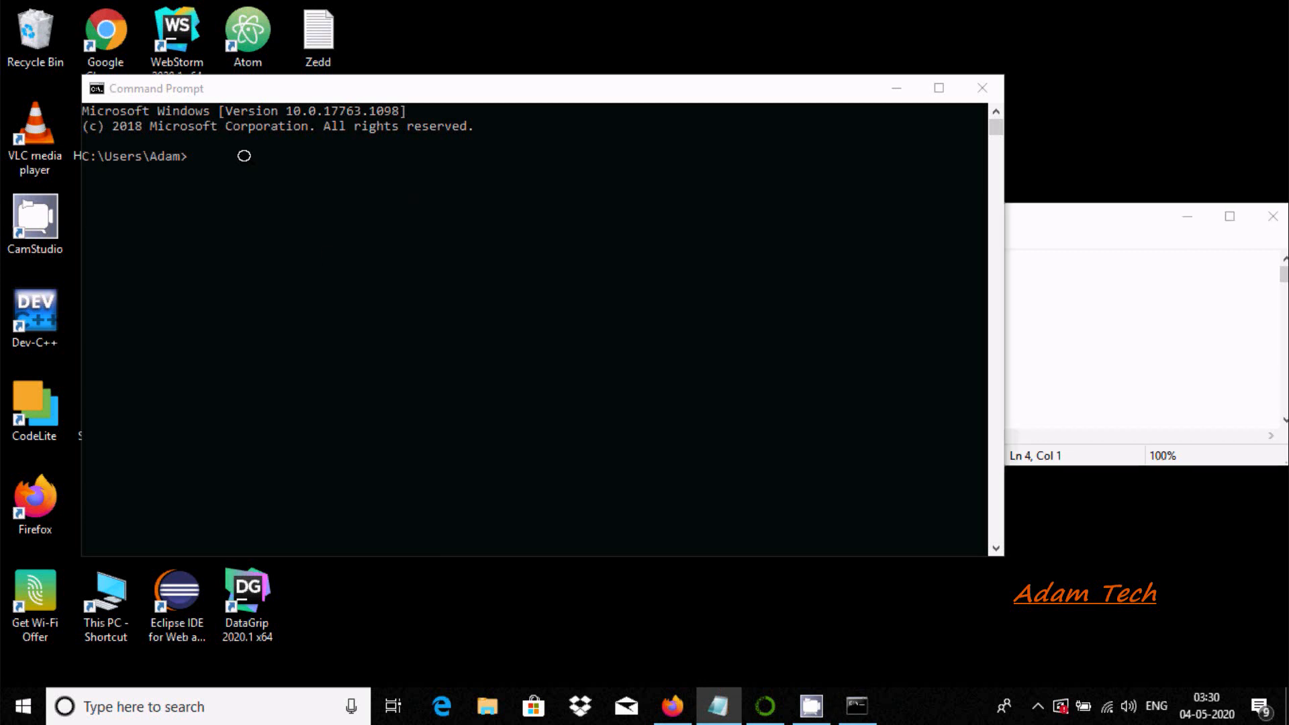
text(conda install -c glueviz glueviz)
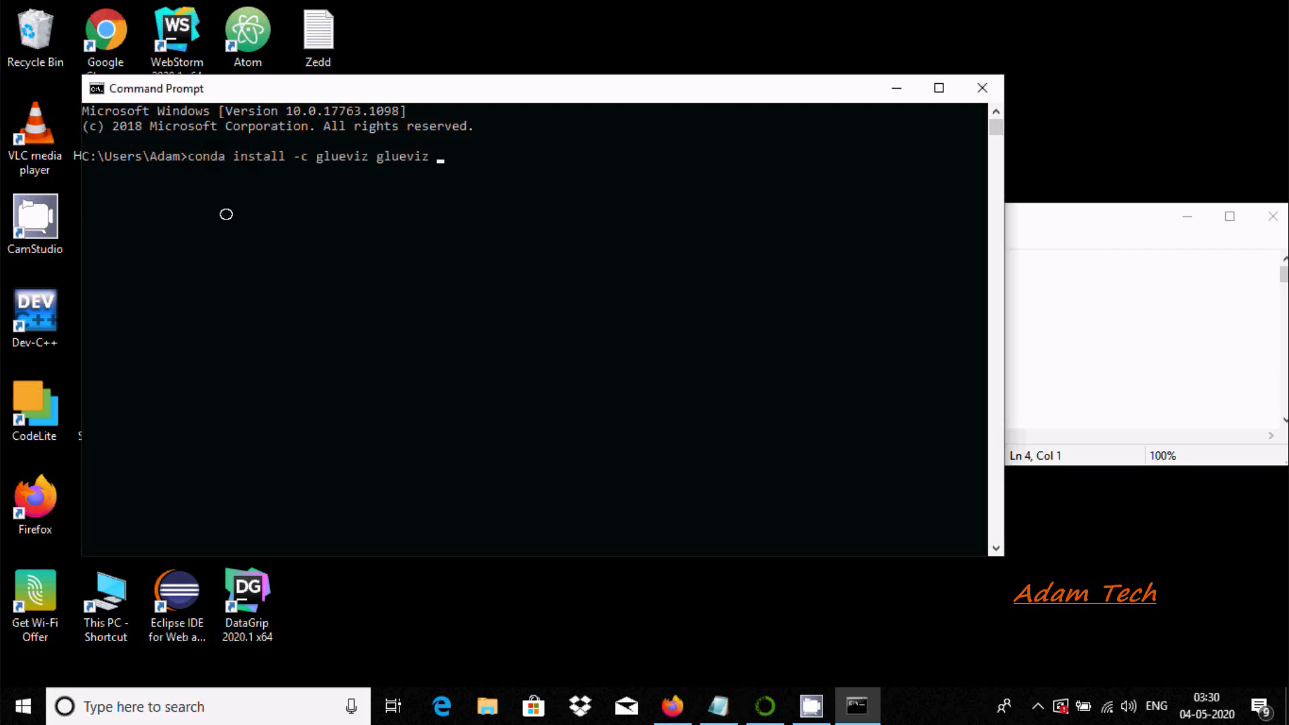
text(;)
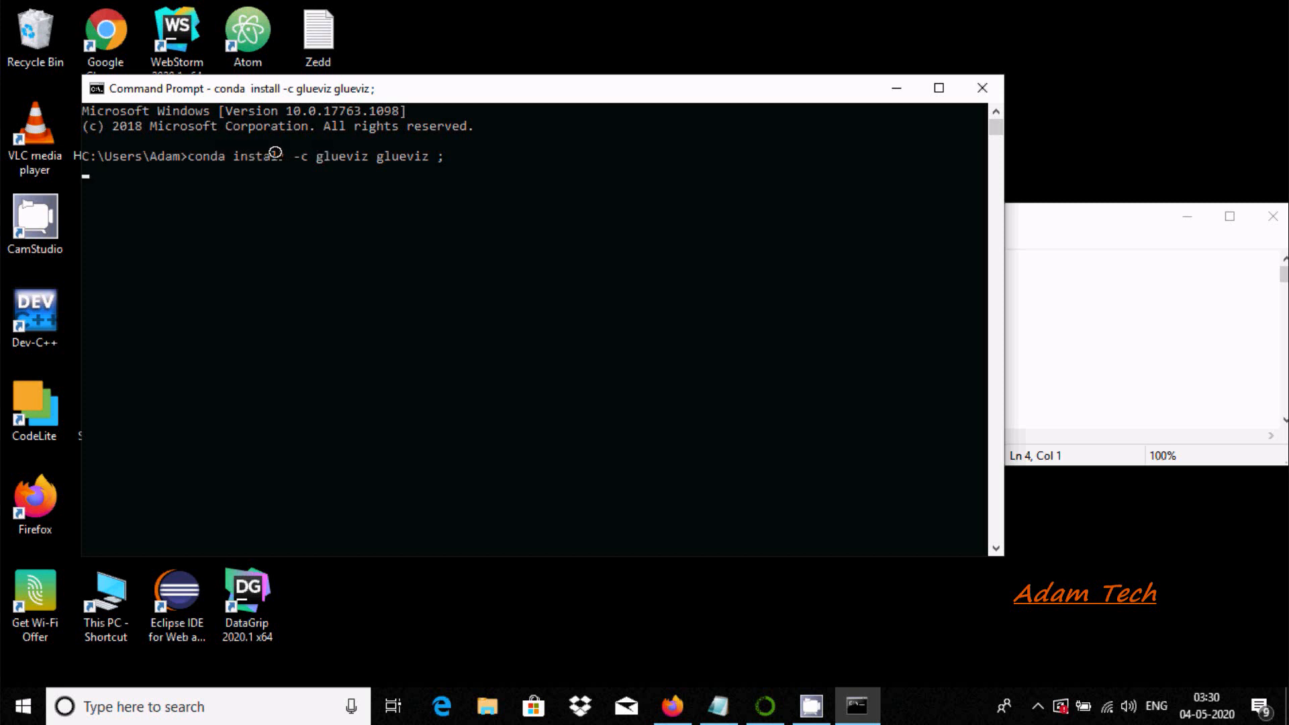
key(enter)
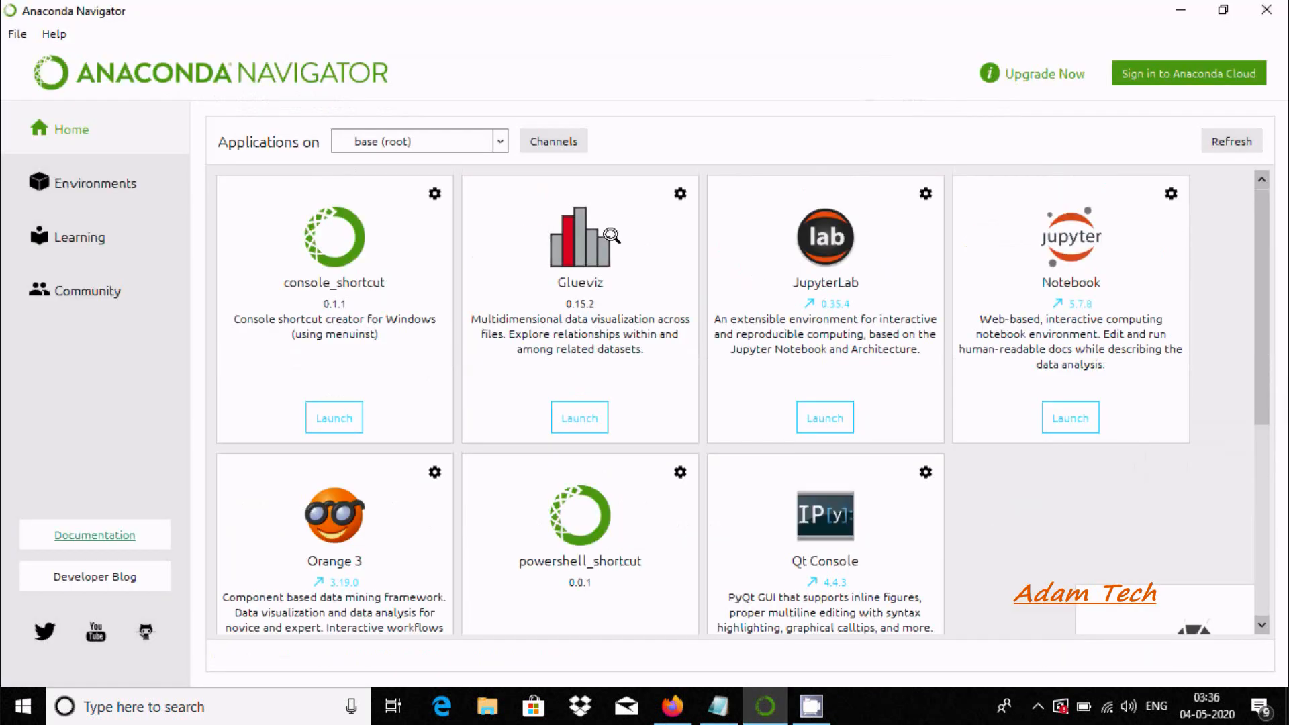
mouse_move(586, 259)
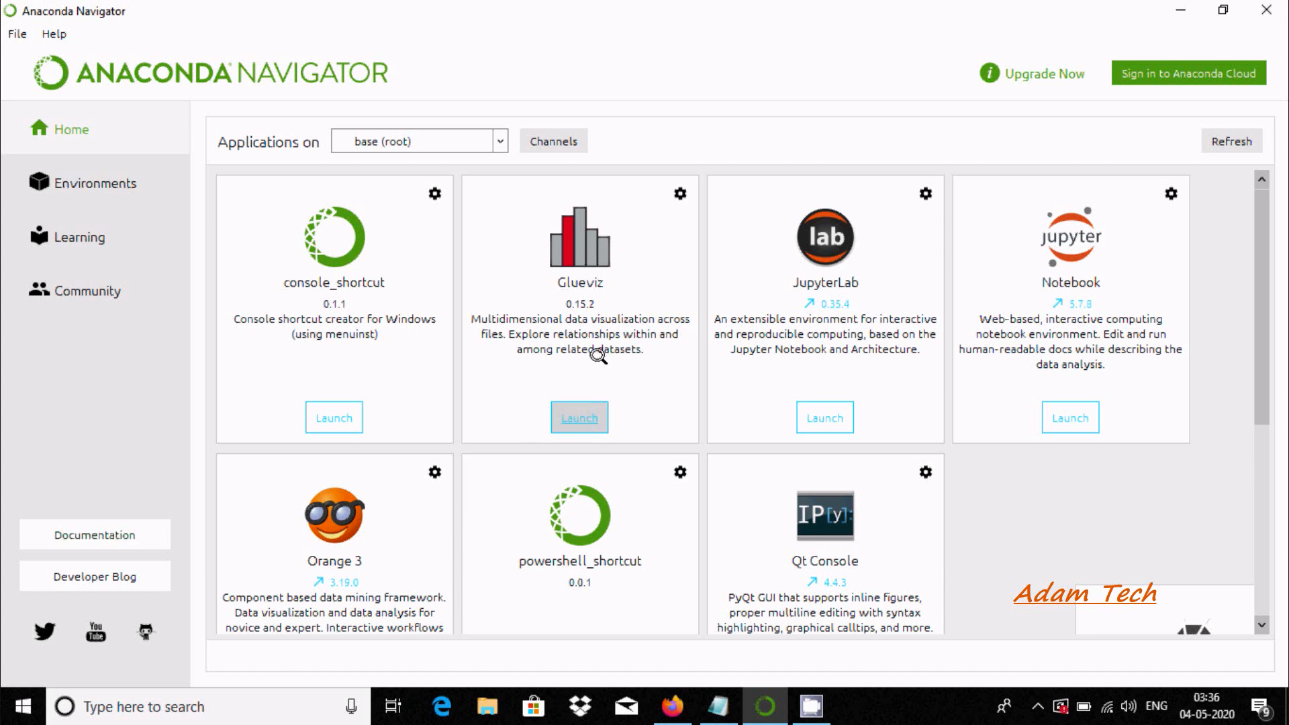
Step: Launch Glueviz from its tile on the Navigator Home tab
click(578, 418)
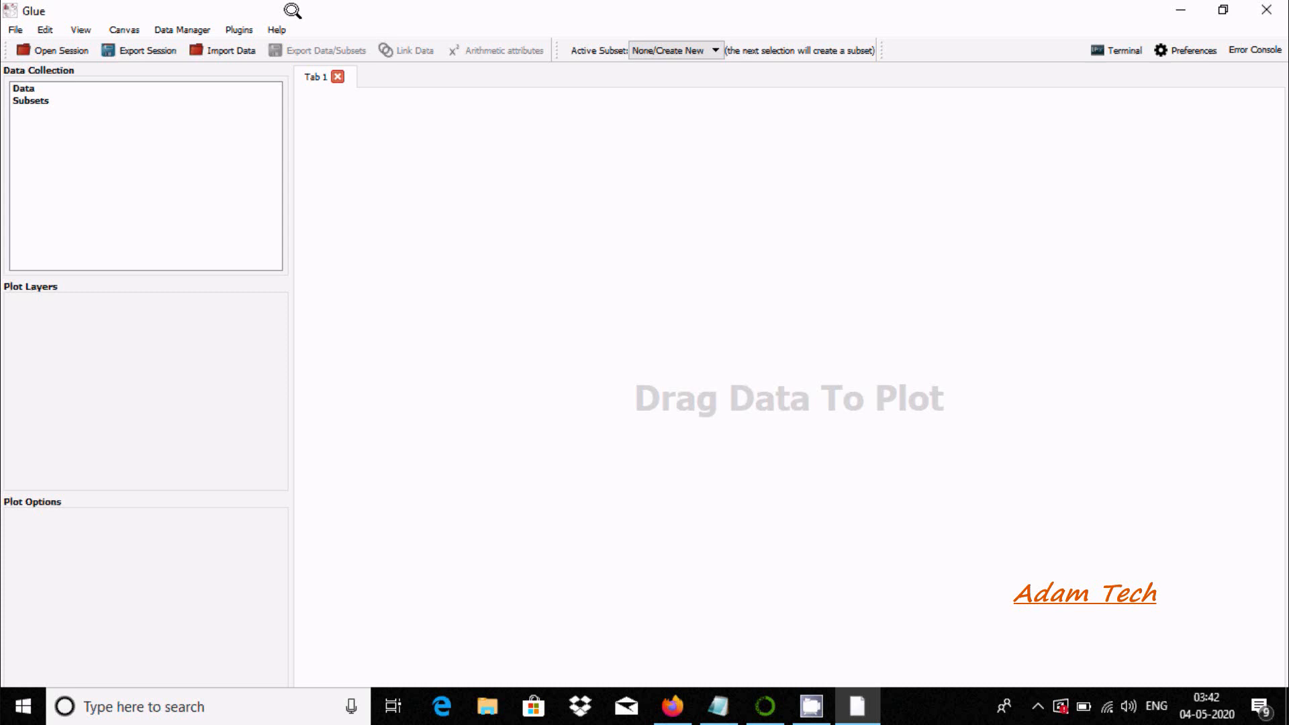
mouse_move(400, 204)
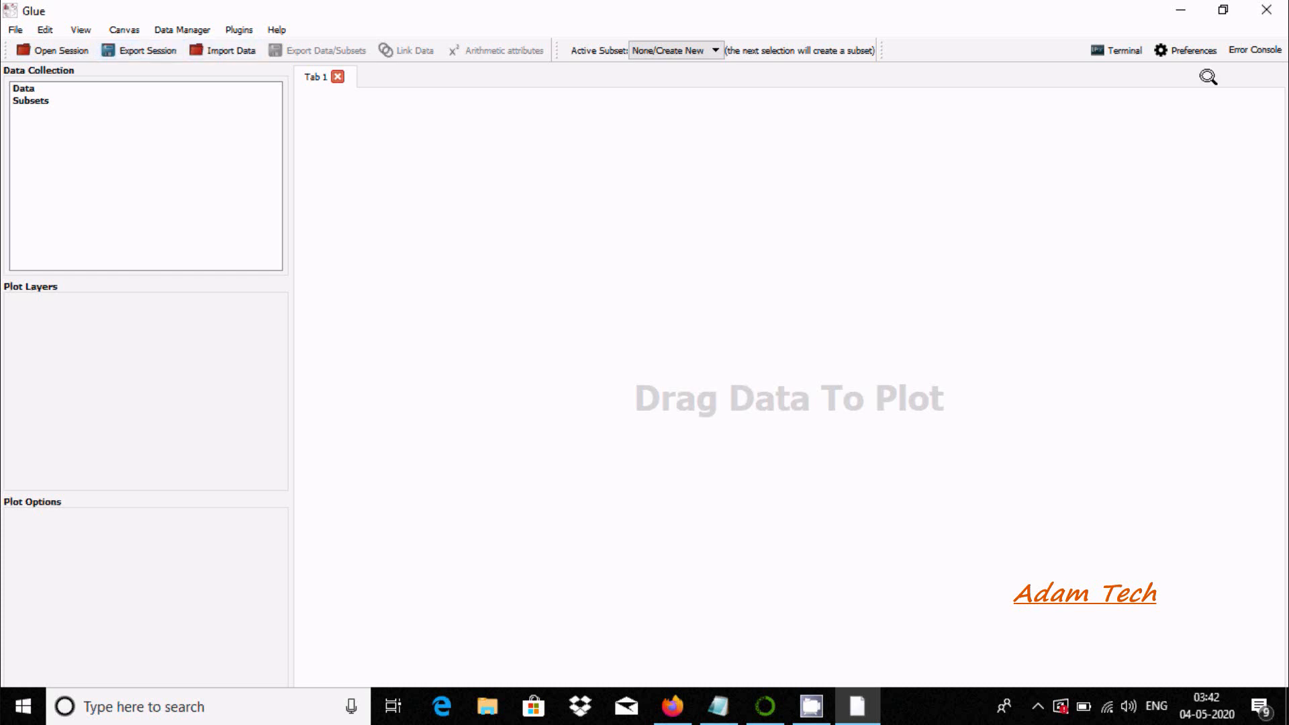
mouse_move(1122, 49)
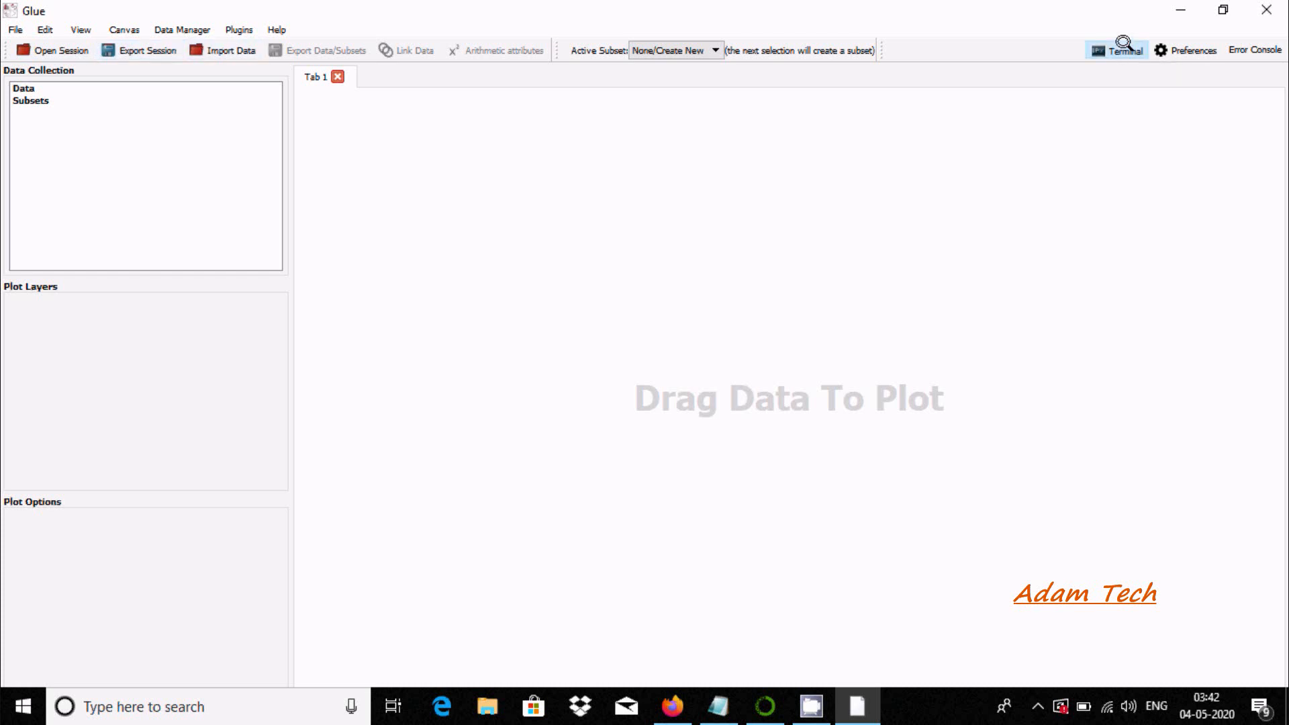
mouse_move(1243, 45)
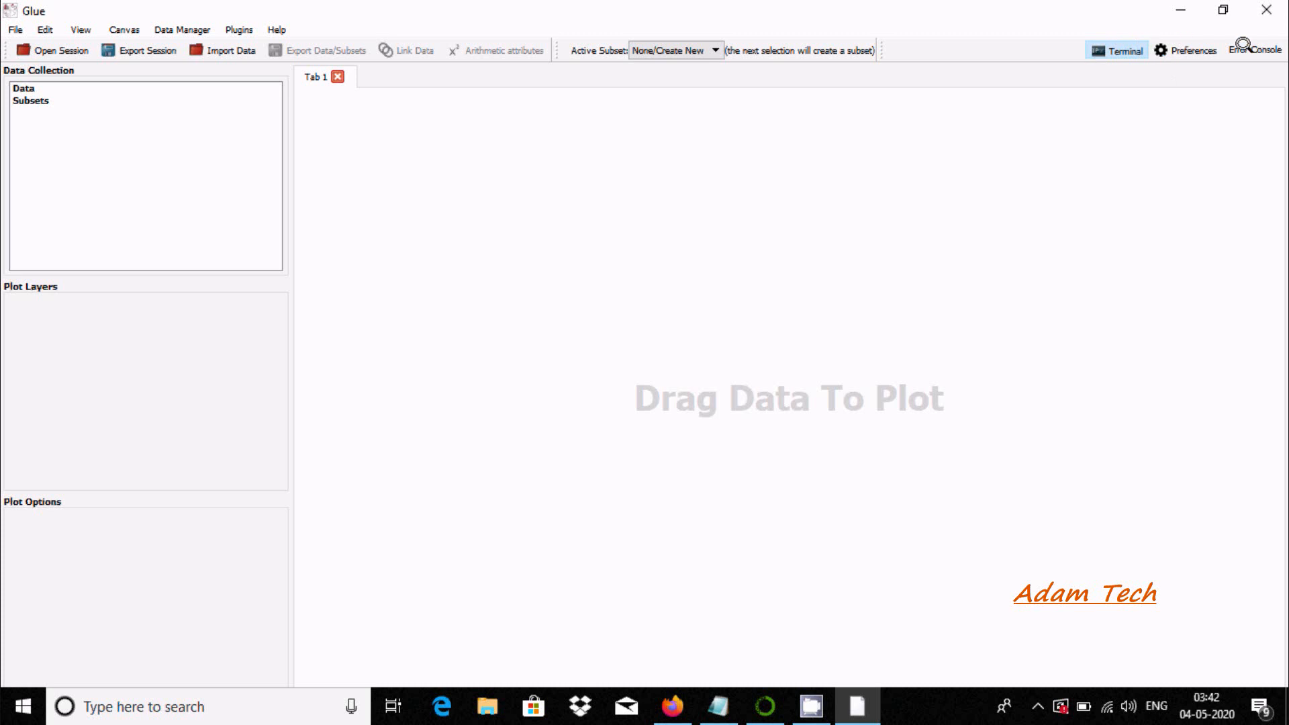
click(1116, 50)
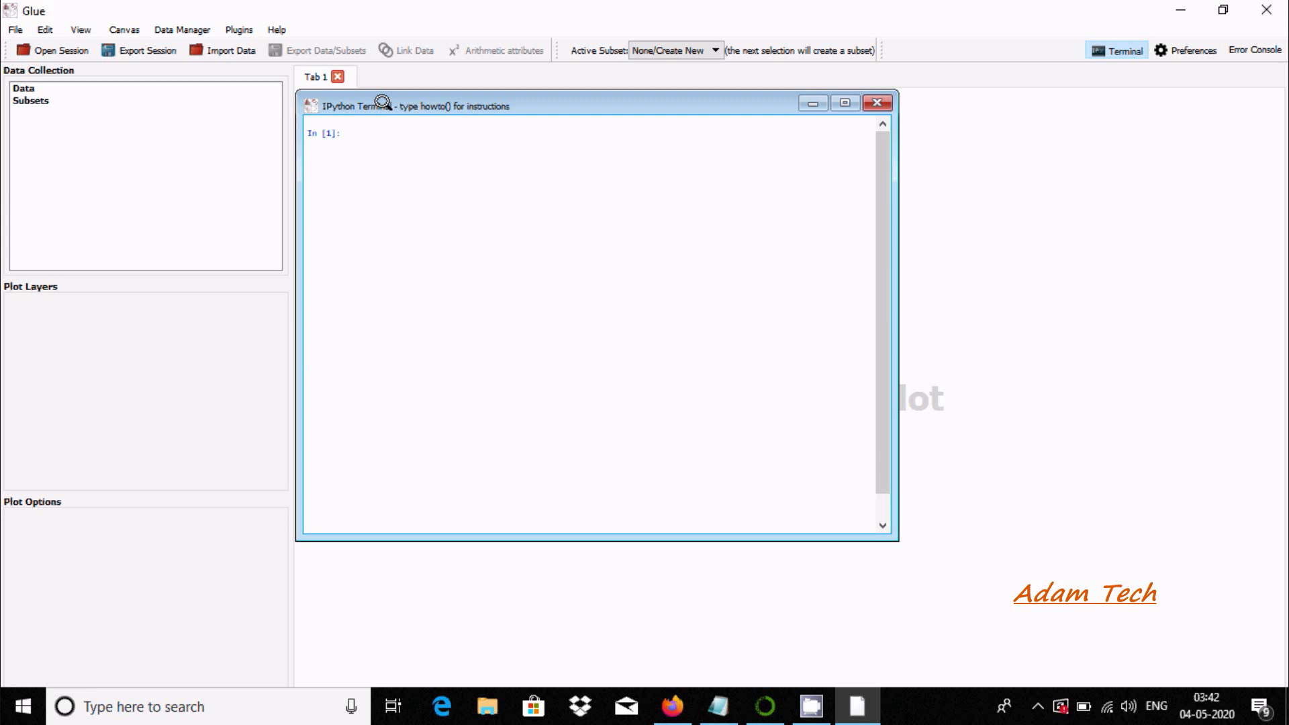
mouse_move(337, 132)
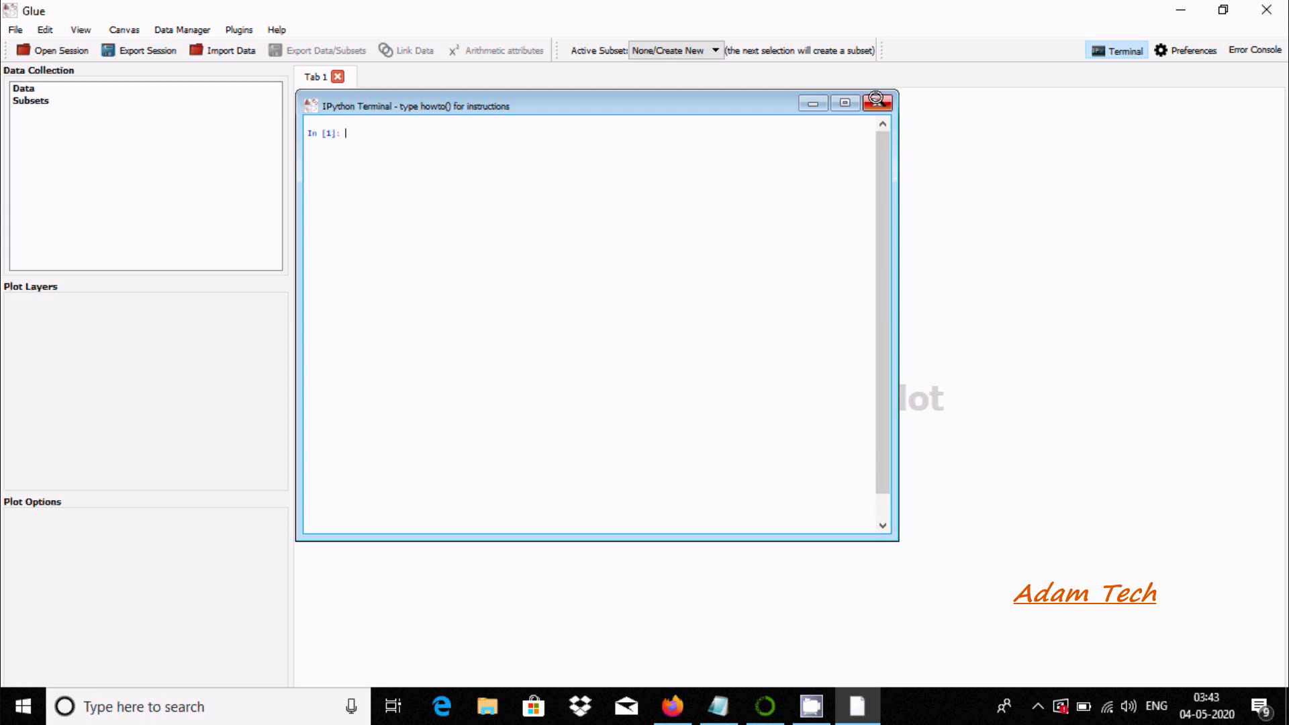
click(14, 29)
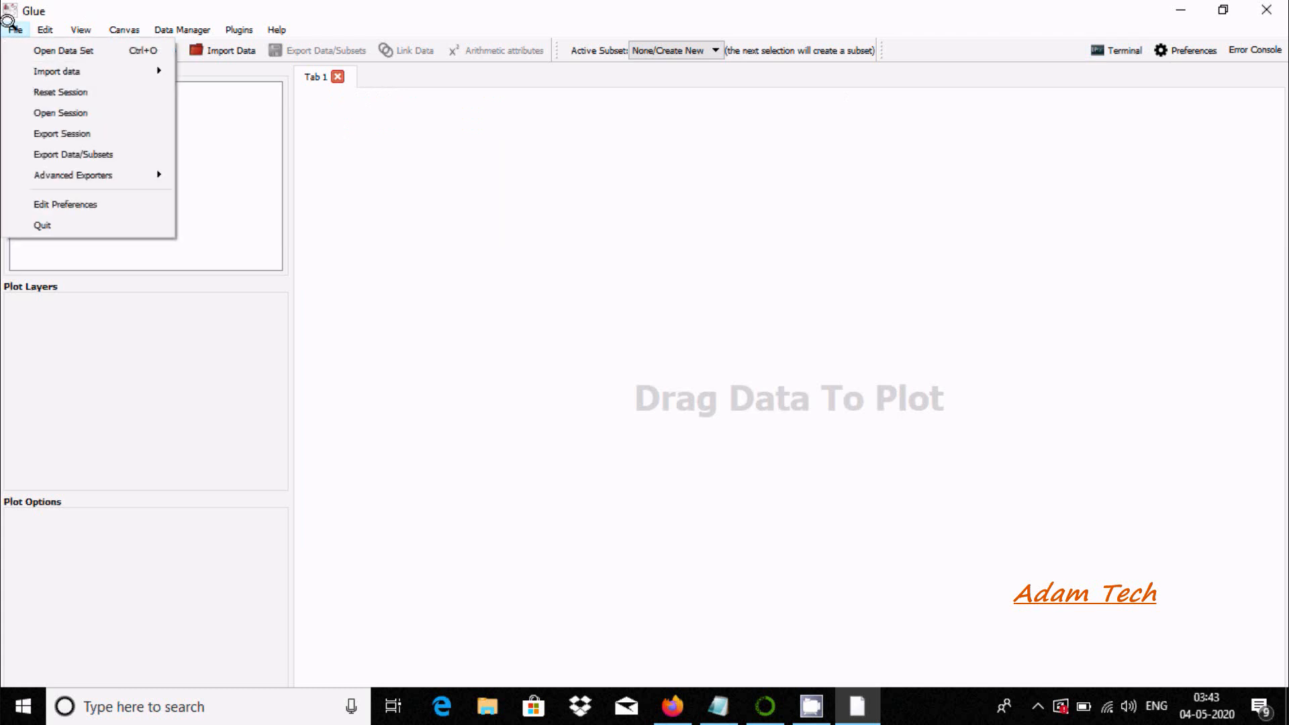
click(45, 30)
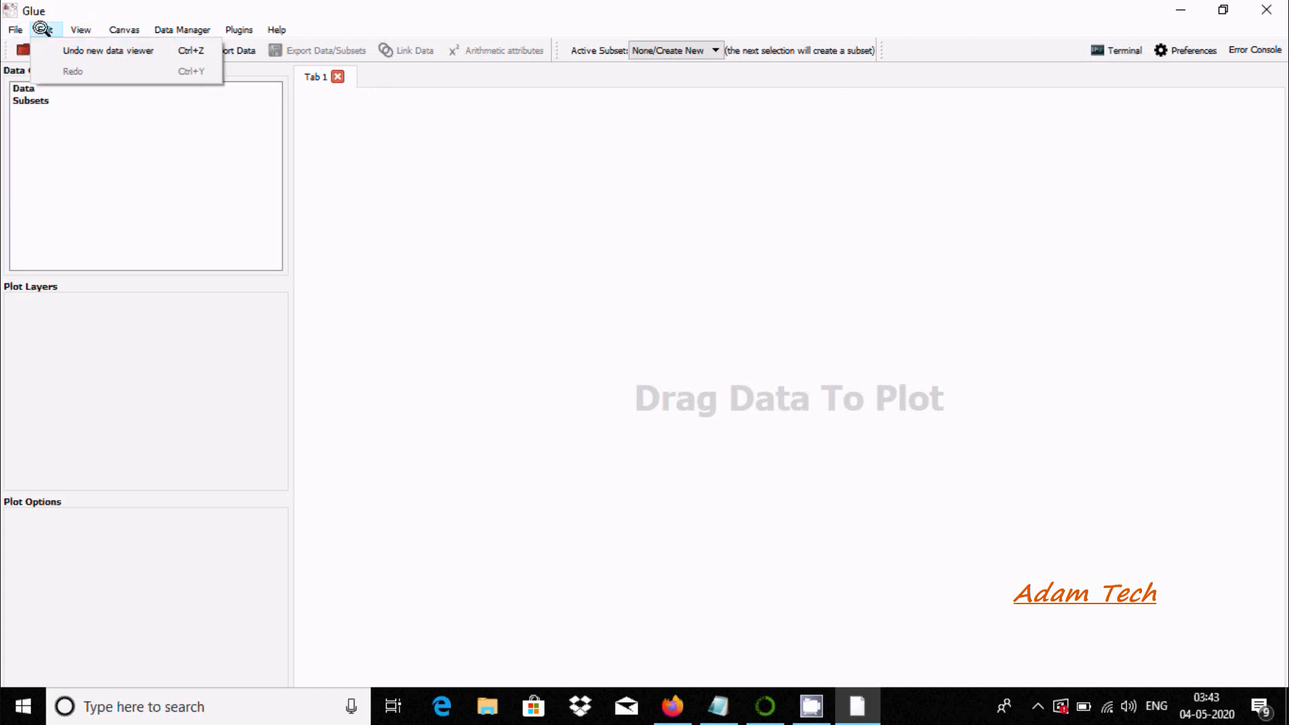
click(182, 29)
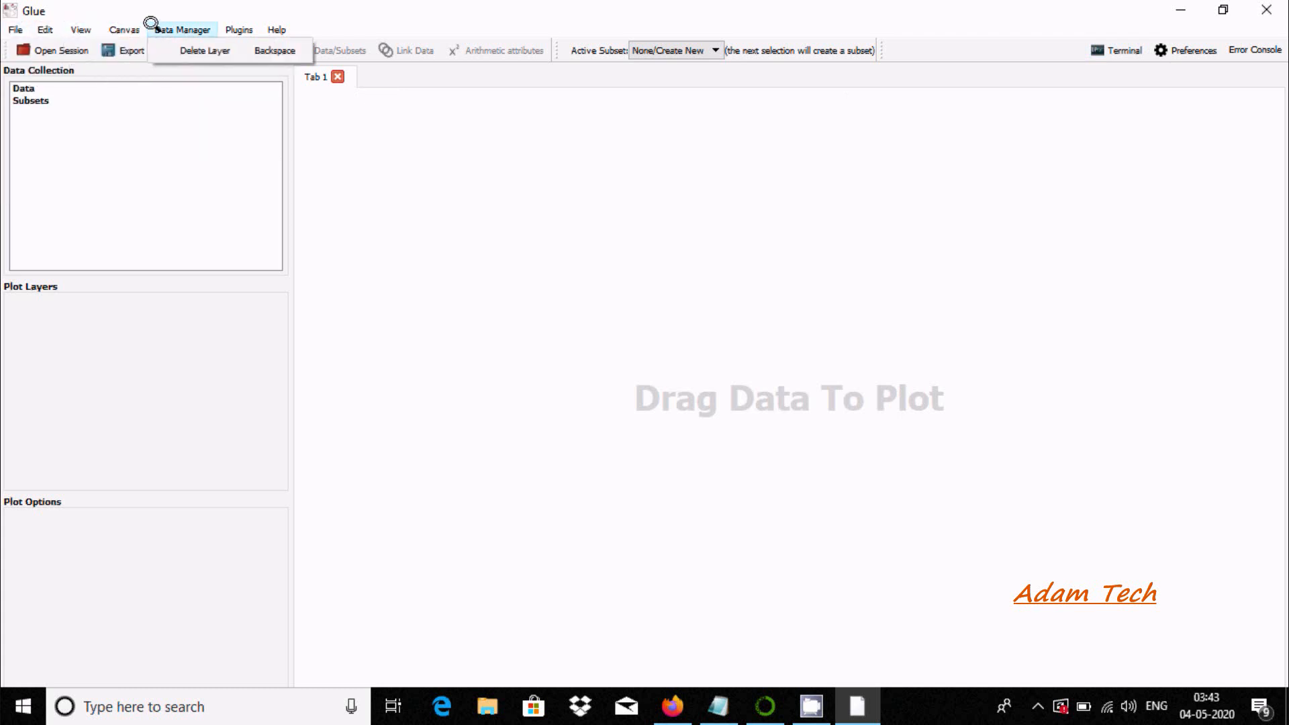
click(239, 30)
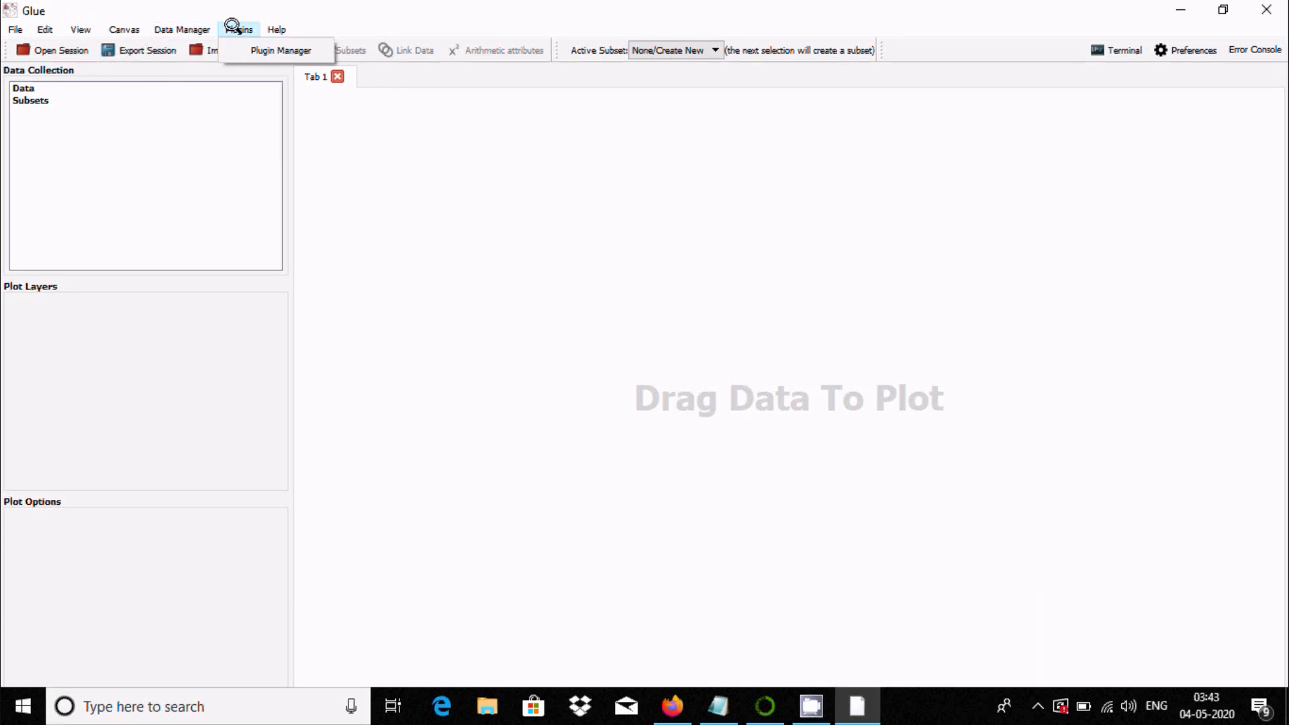
click(280, 50)
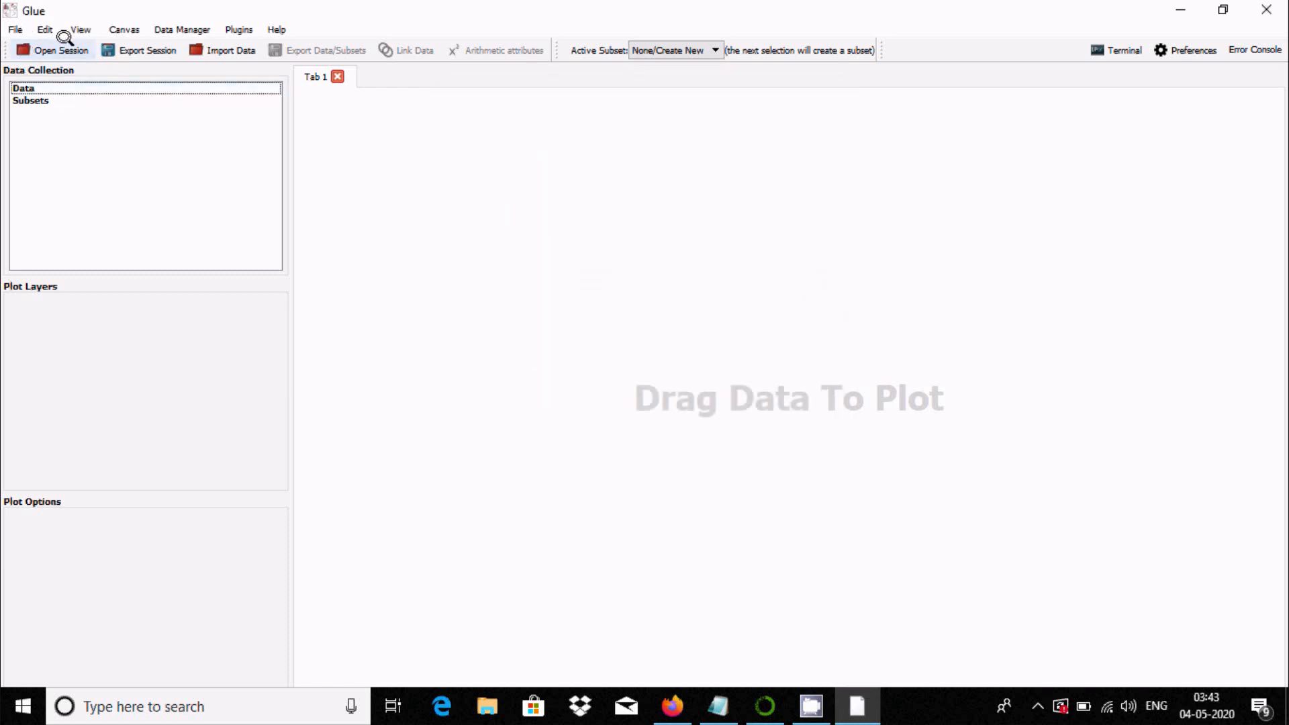
Step: Import File1.csv from Desktop > Ruby > File into Glue's data collection
click(51, 50)
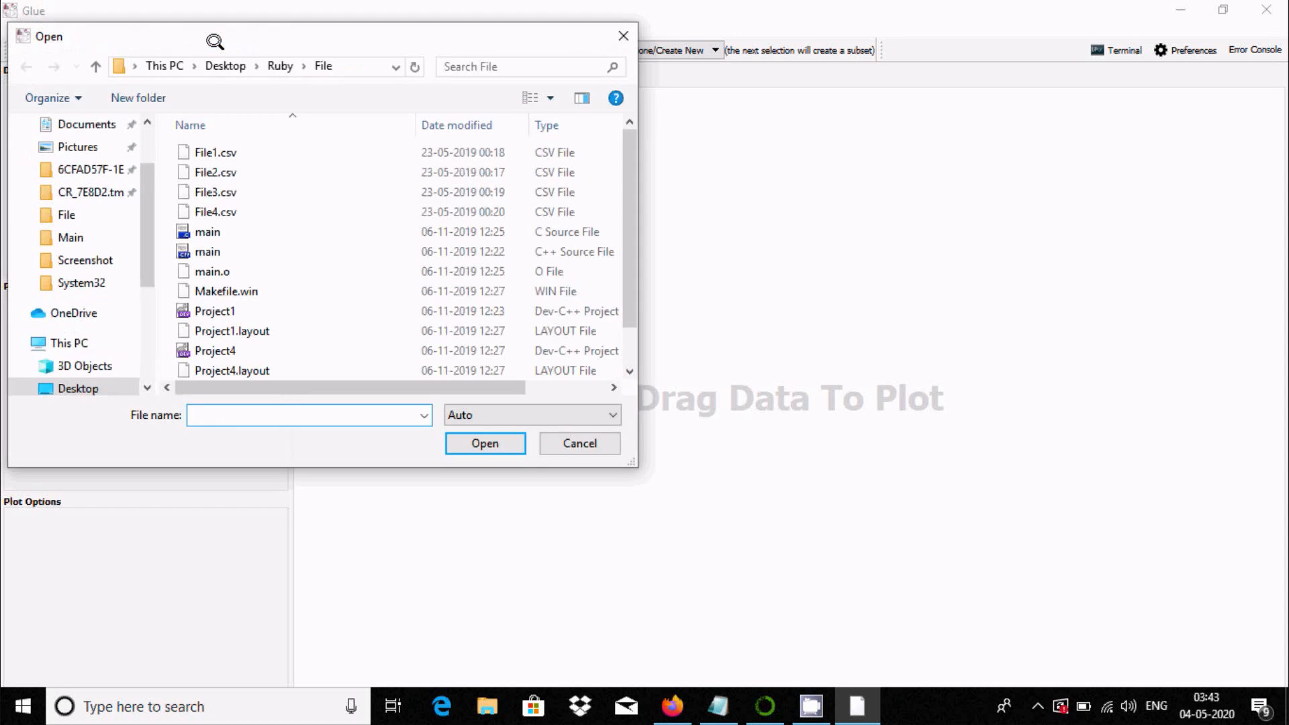
click(215, 172)
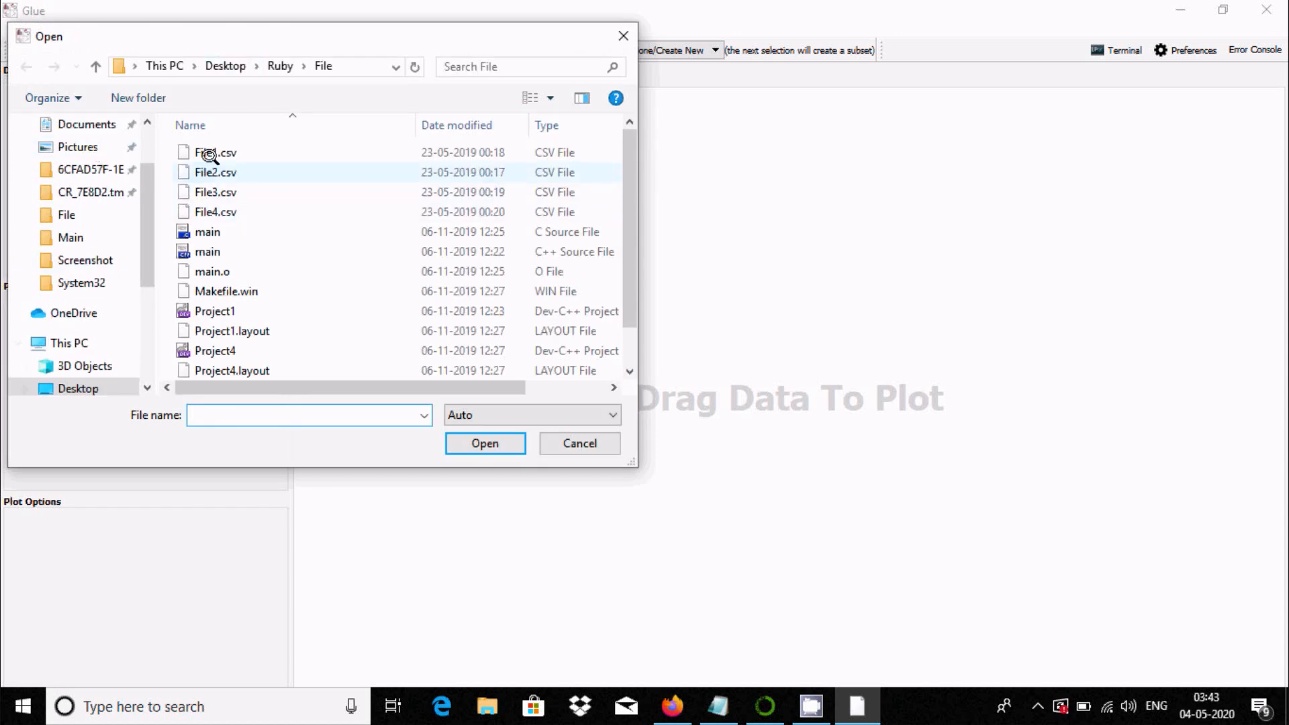
click(215, 152)
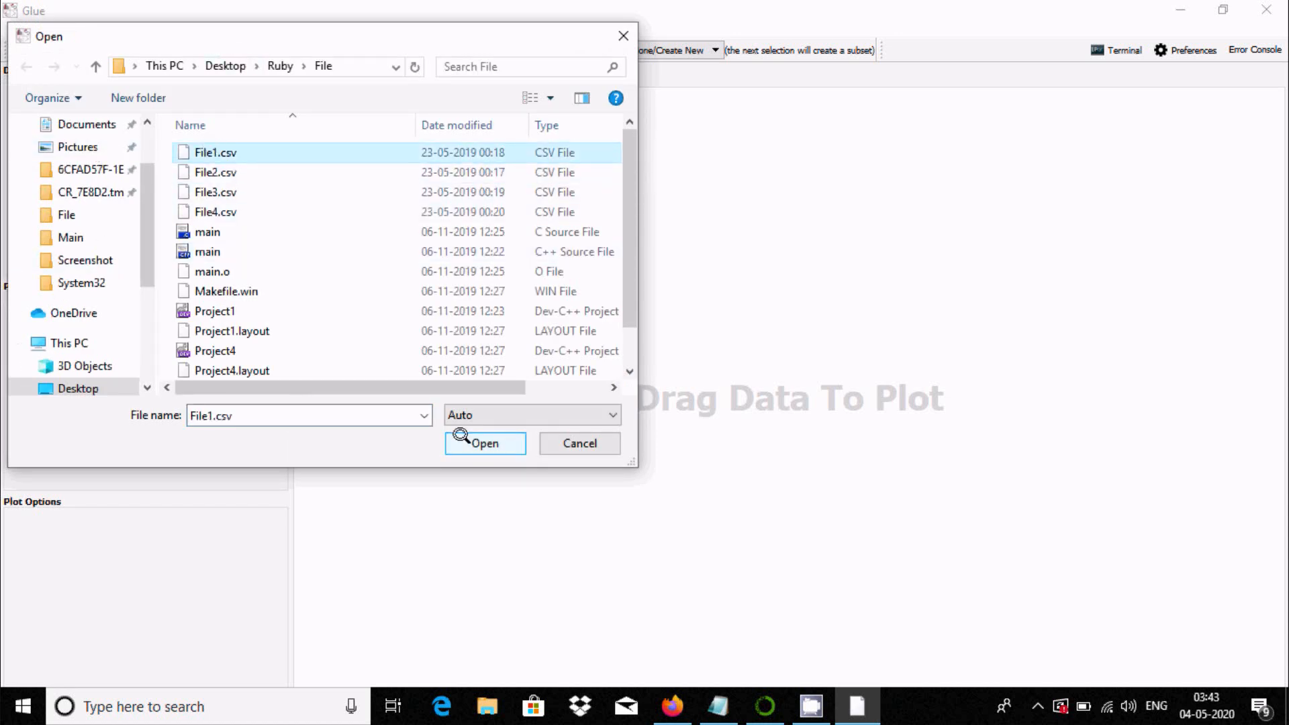
click(484, 443)
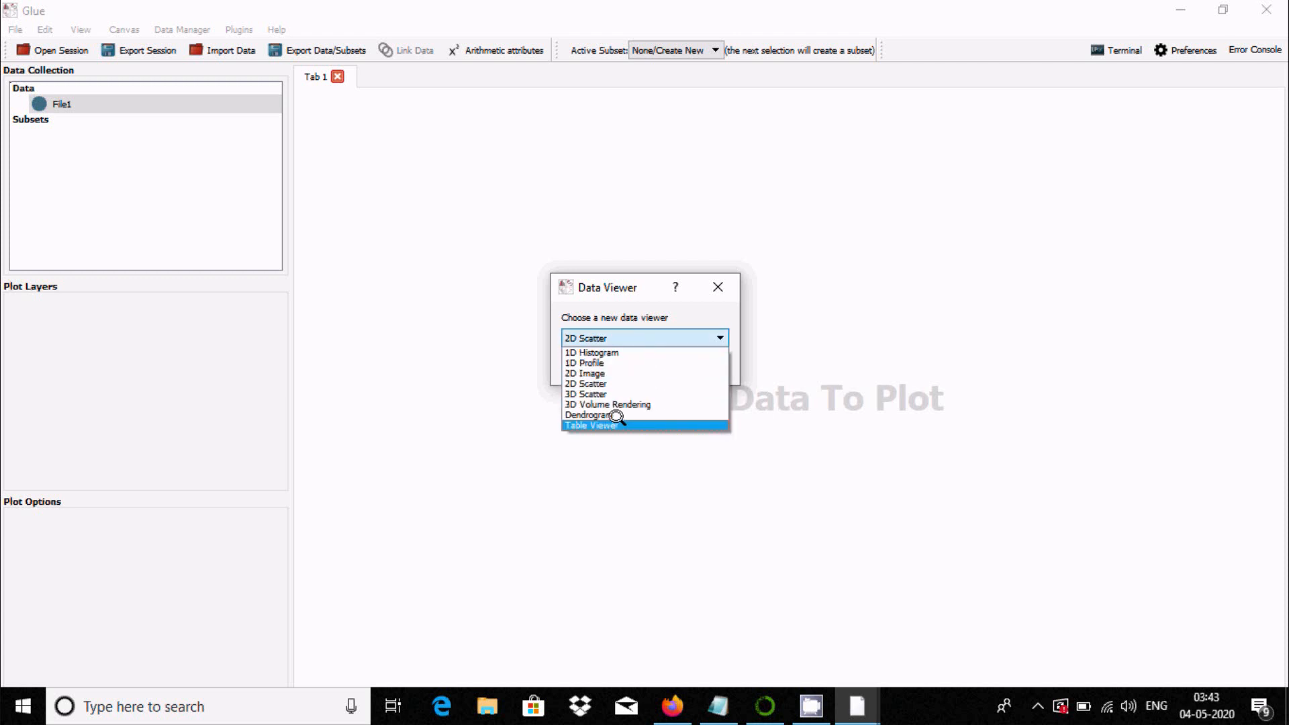
mouse_move(600, 383)
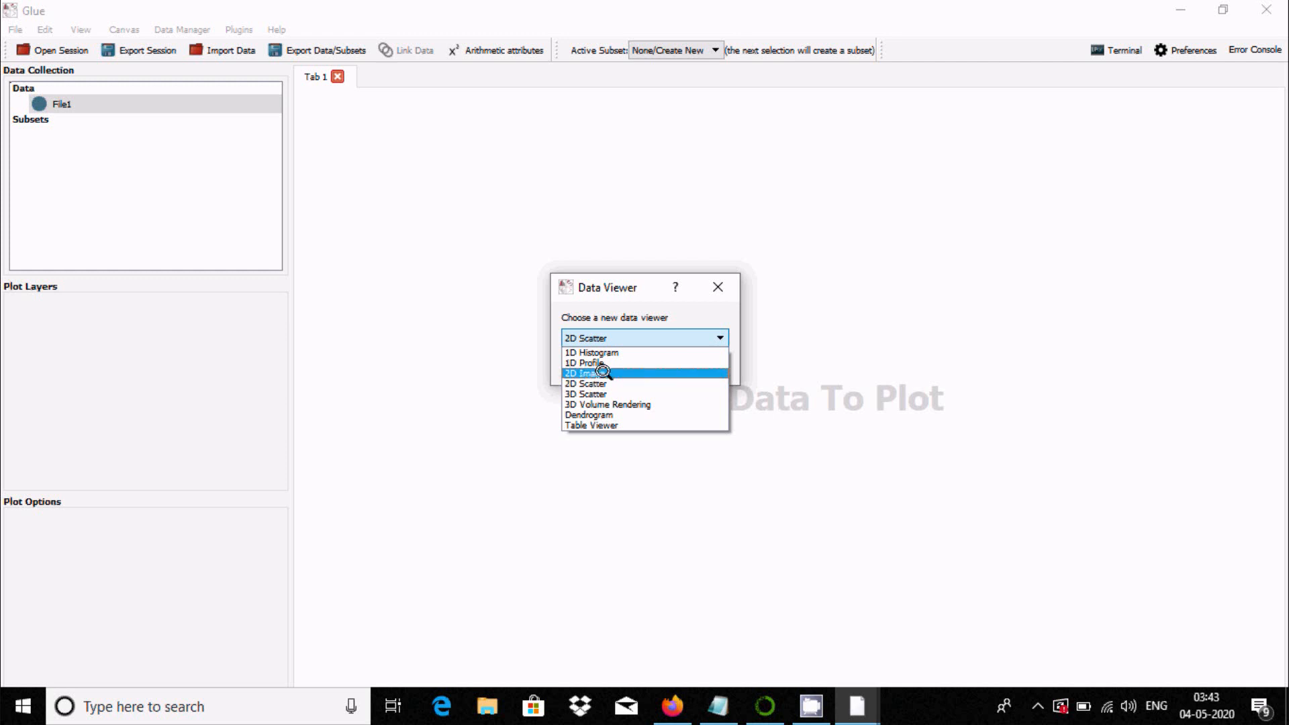
mouse_move(587, 383)
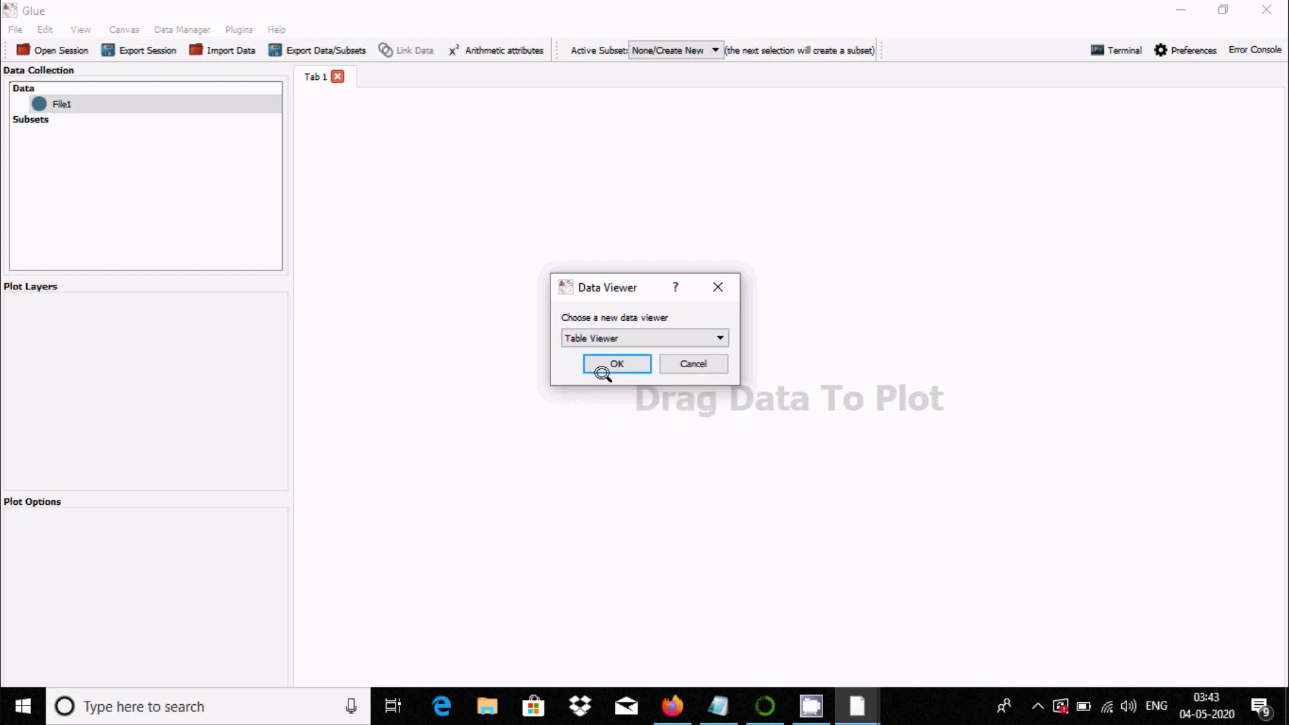
Step: View File1 in a Table Viewer, then close the table and confirm
click(616, 363)
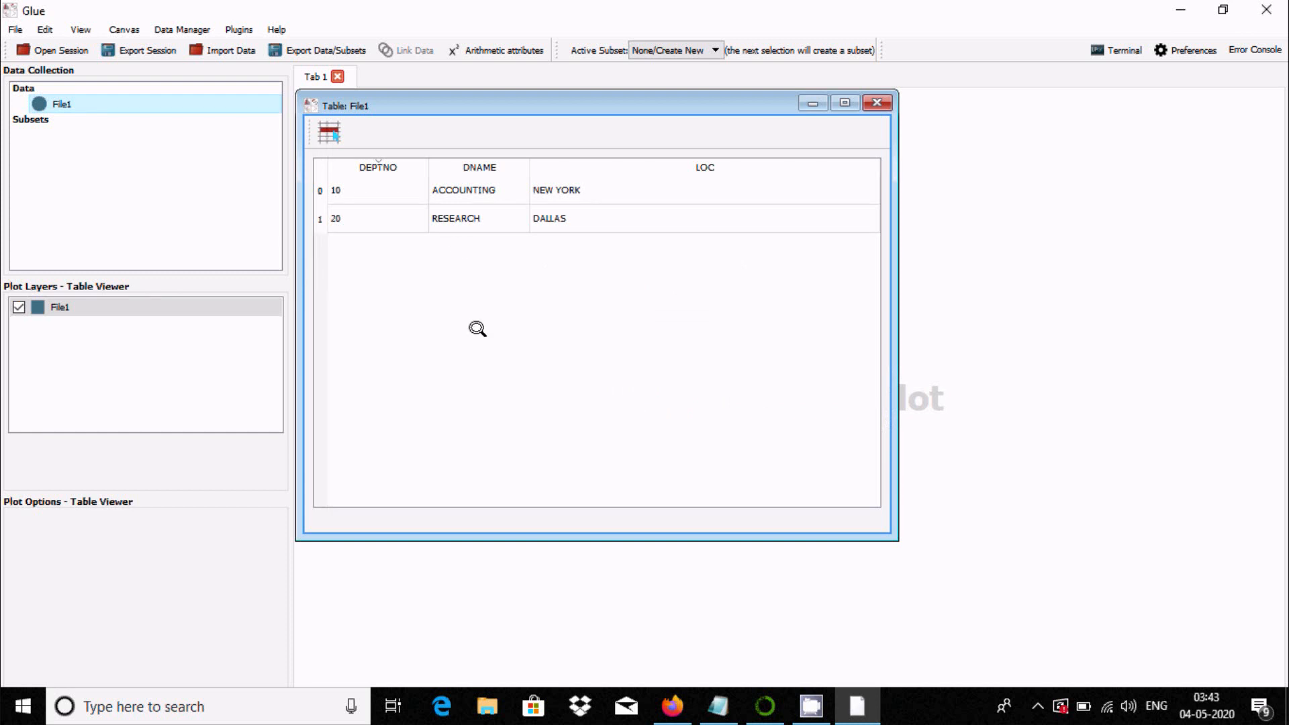
click(875, 103)
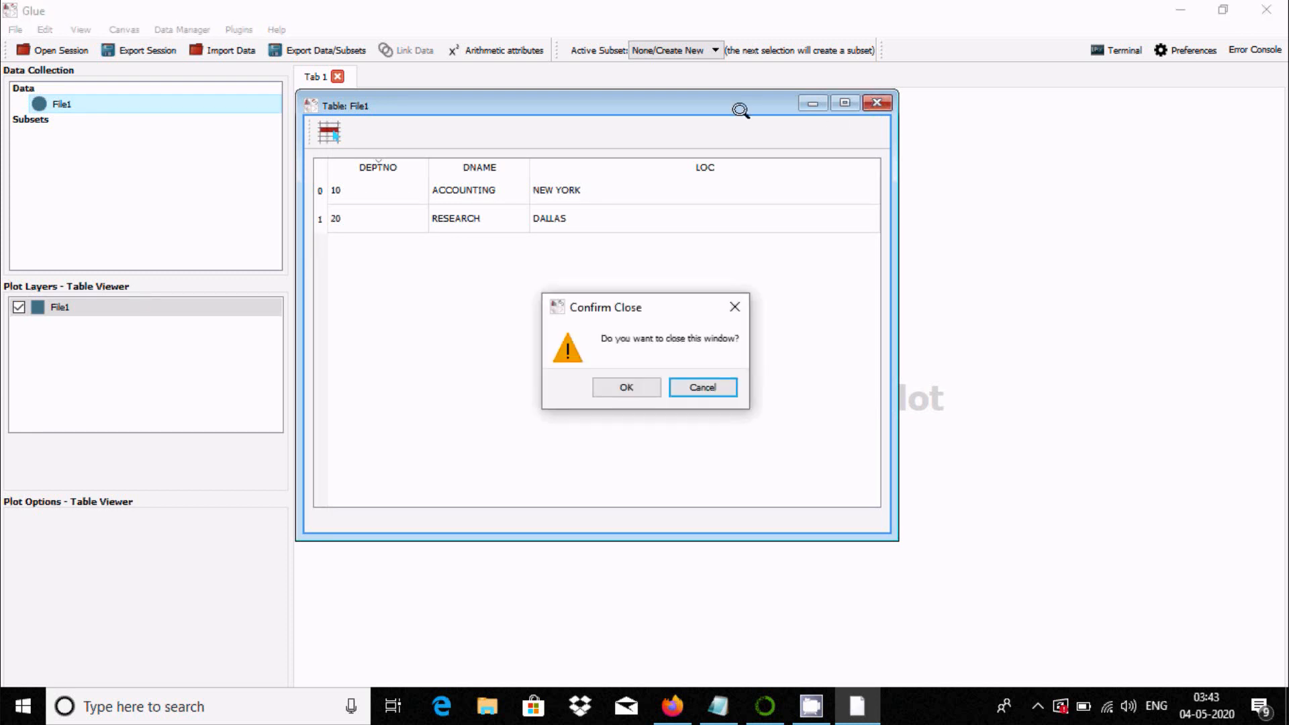
click(625, 387)
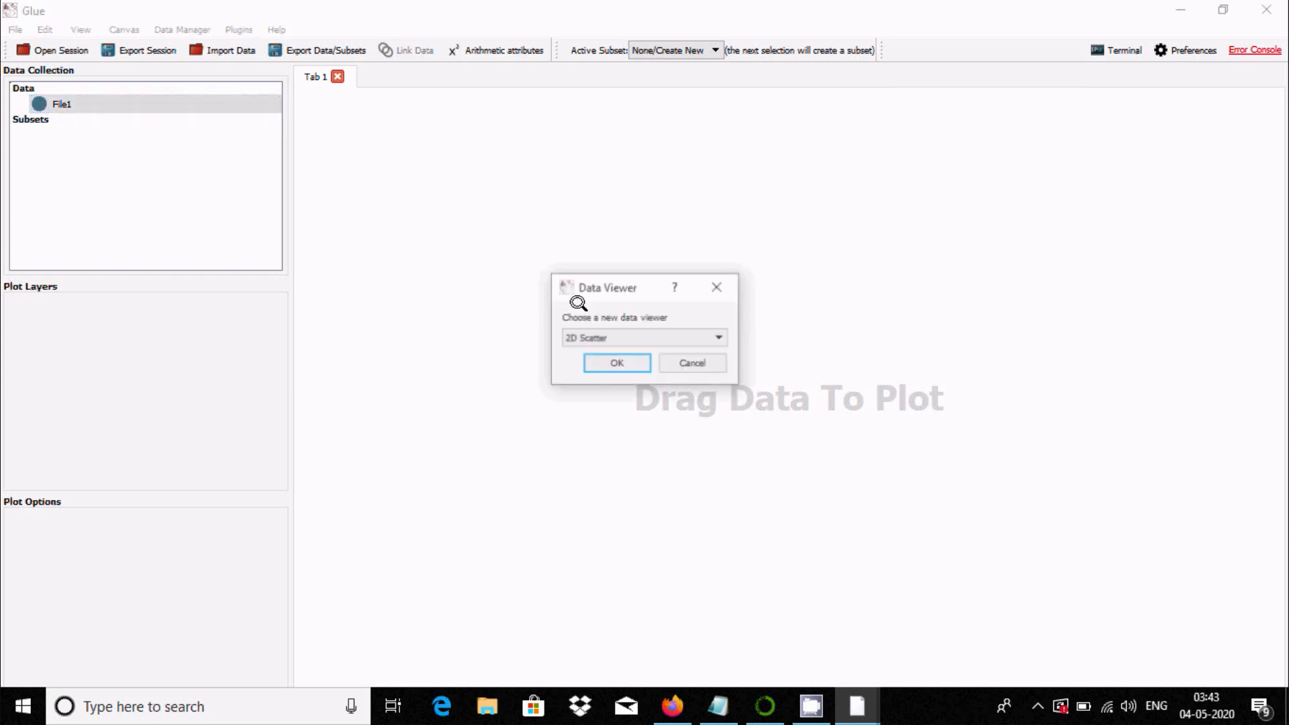
Step: Plot File1 as a 2D scatter of DNAME against DEPTNO
click(644, 338)
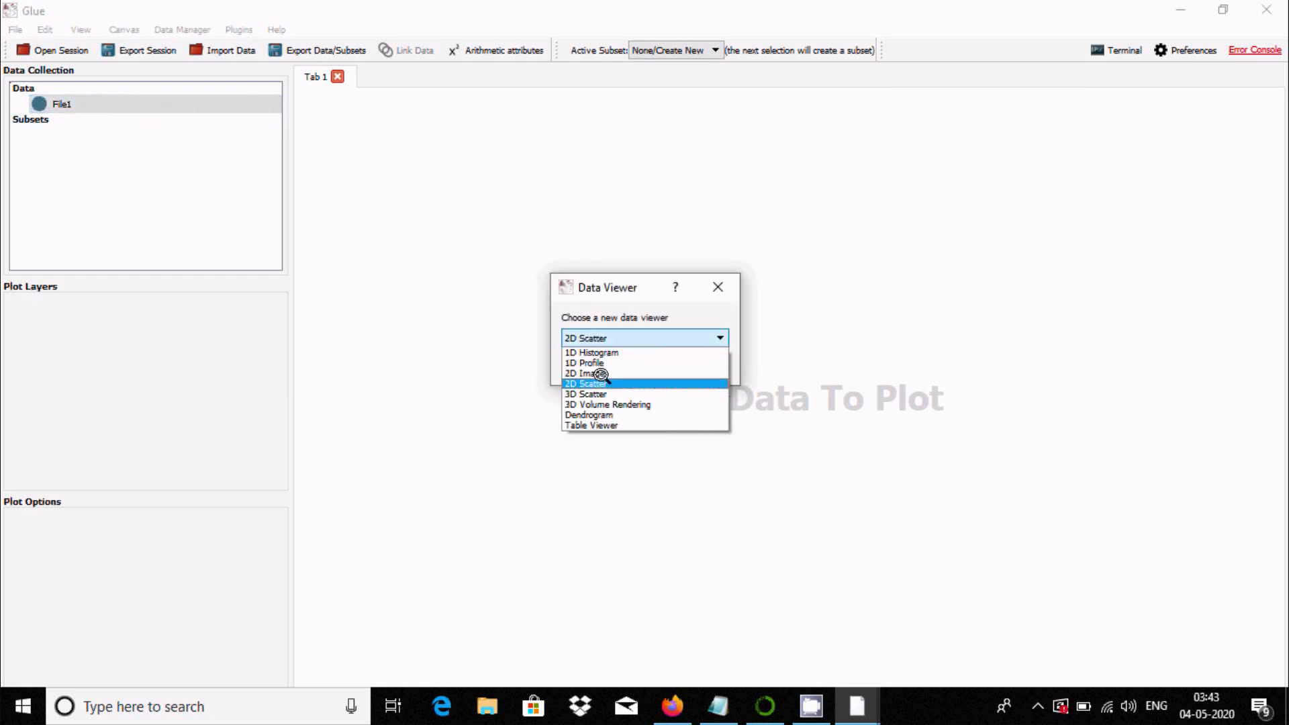
click(585, 384)
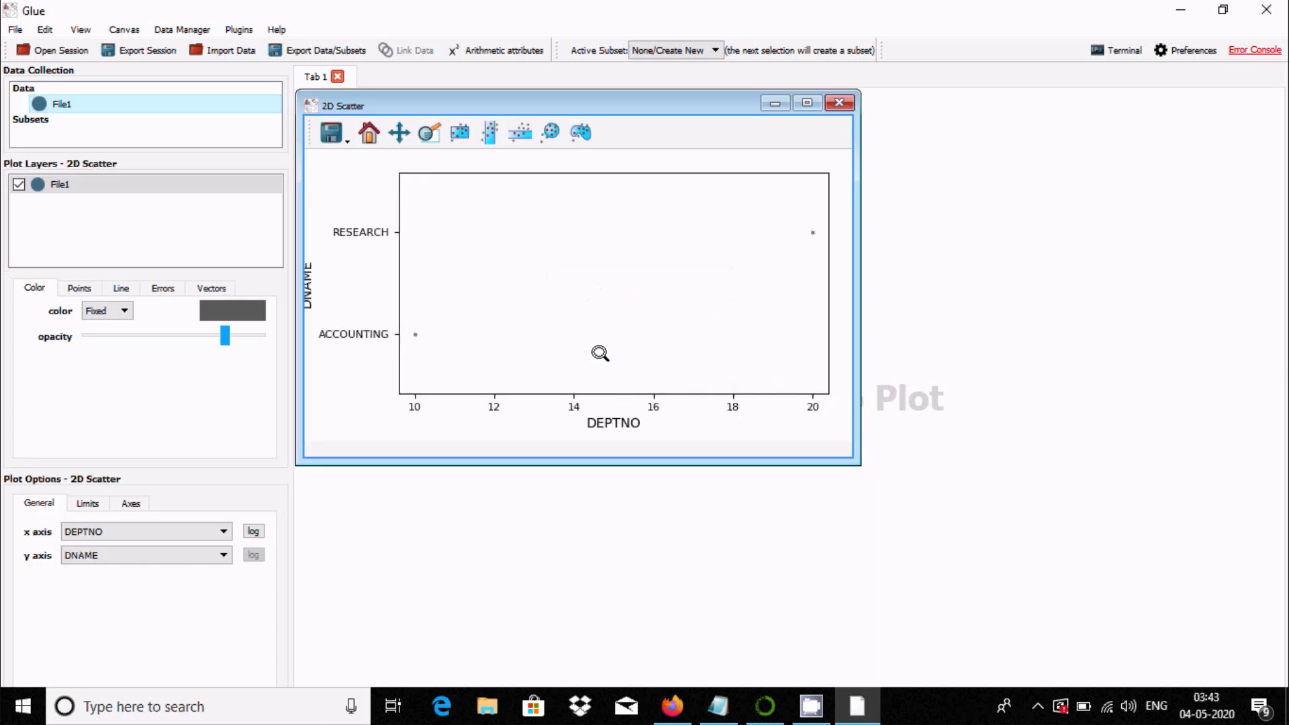
mouse_move(838, 464)
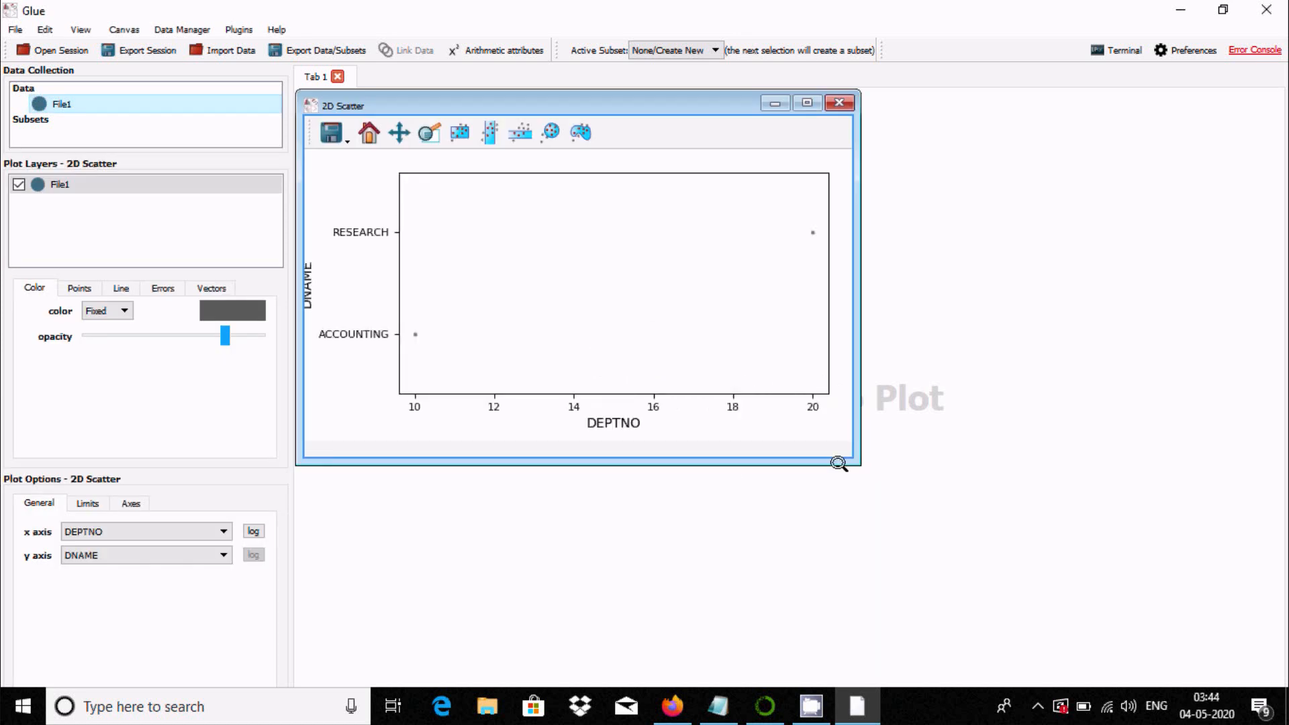
Step: Drag the 2D Scatter window's corner to enlarge the DNAME-versus-DEPTNO plot
drag(838, 463, 1033, 528)
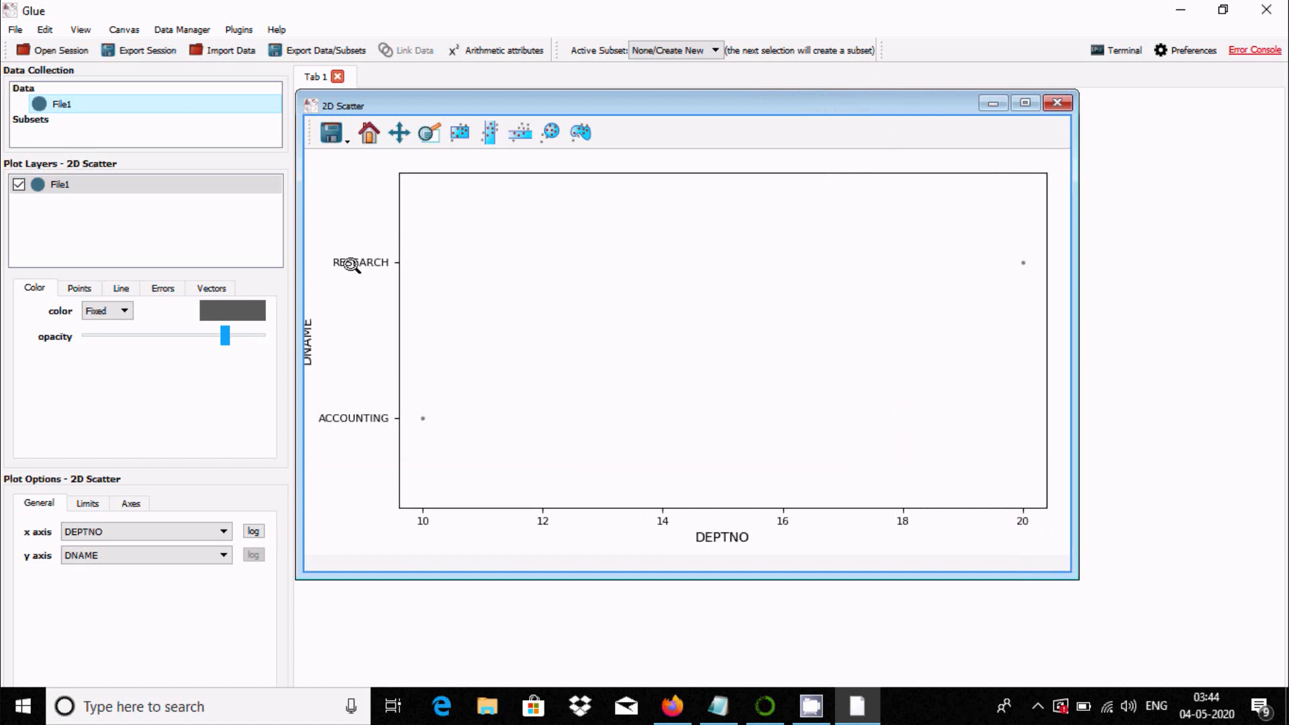
mouse_move(451, 513)
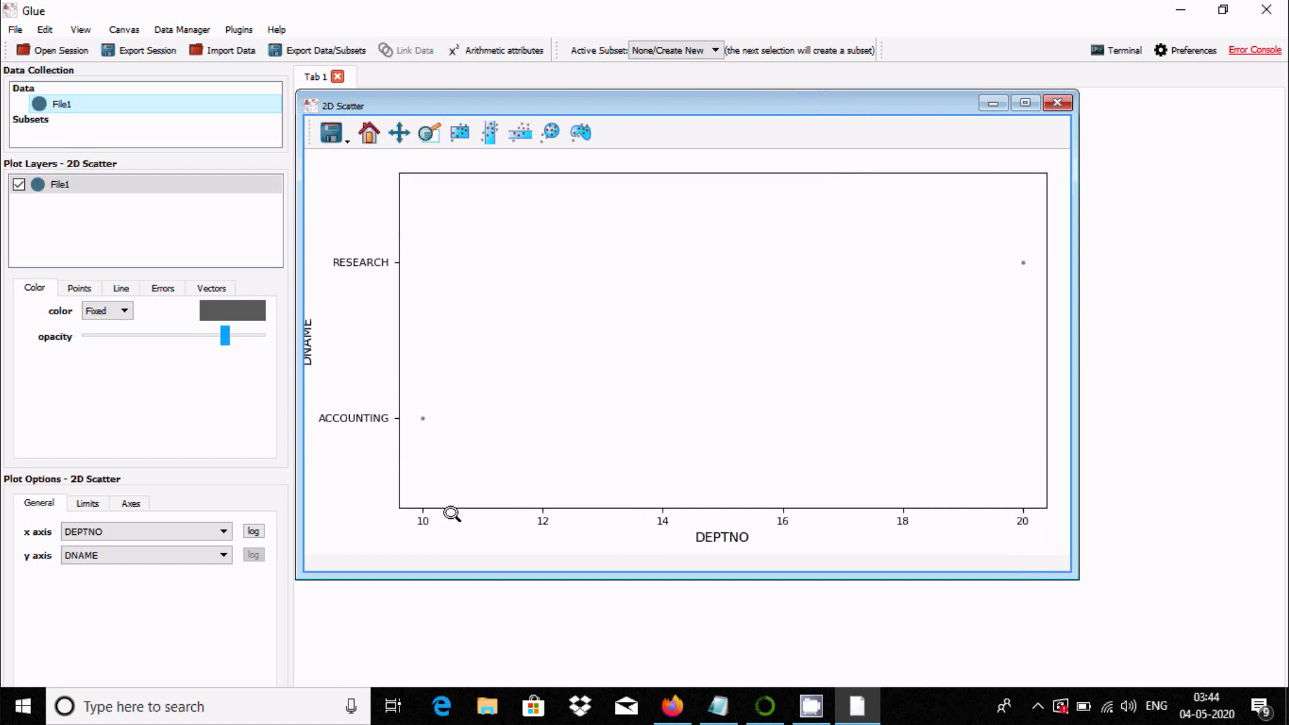
mouse_move(649, 523)
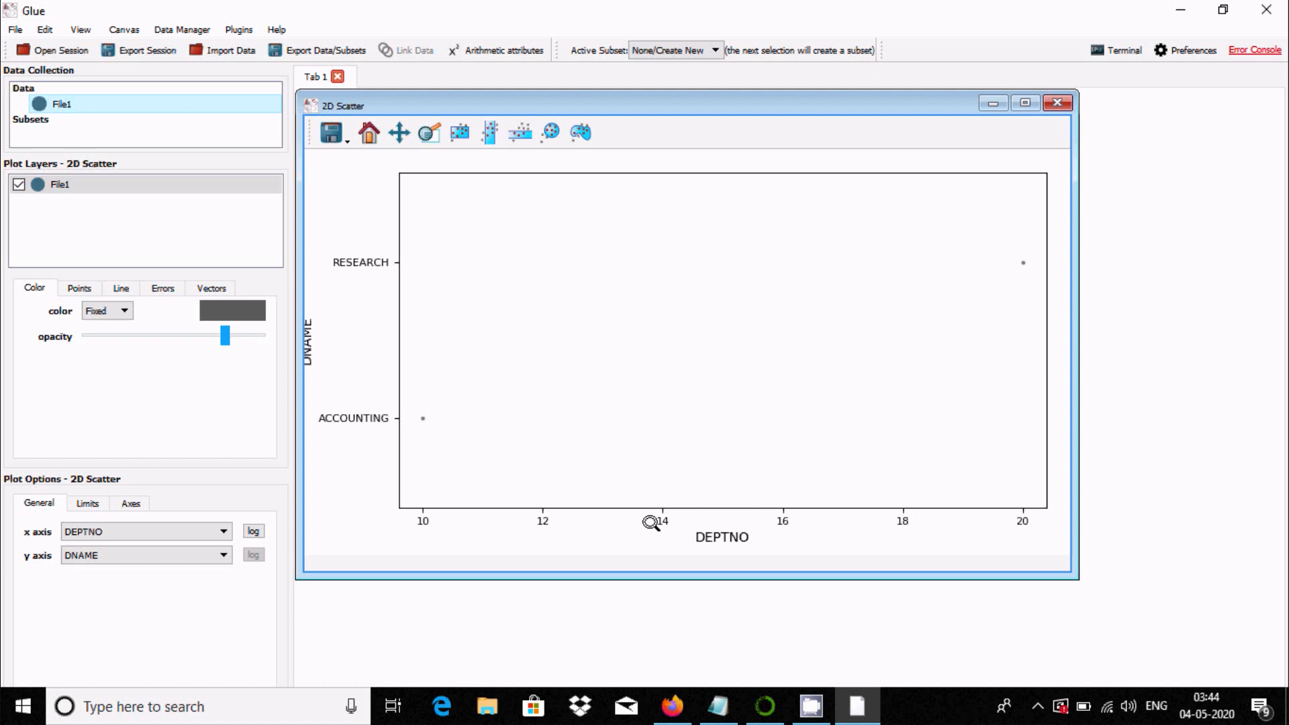
mouse_move(466, 230)
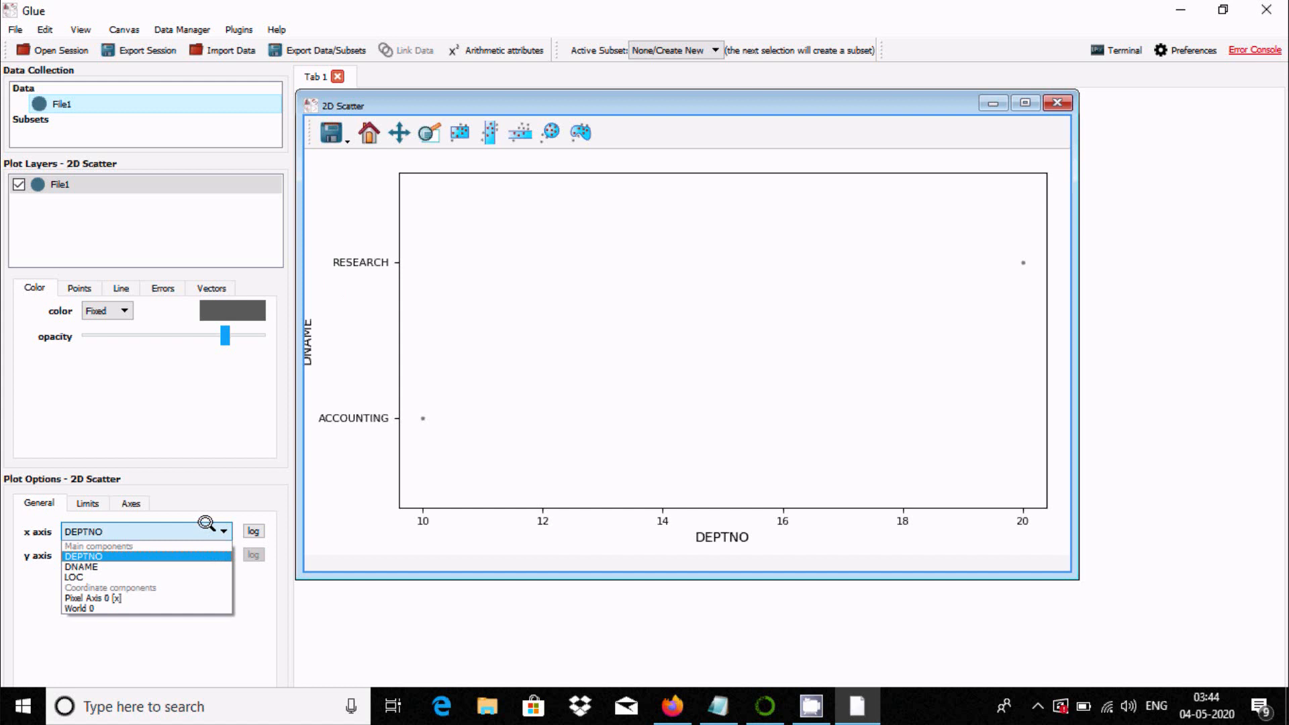
mouse_move(80, 565)
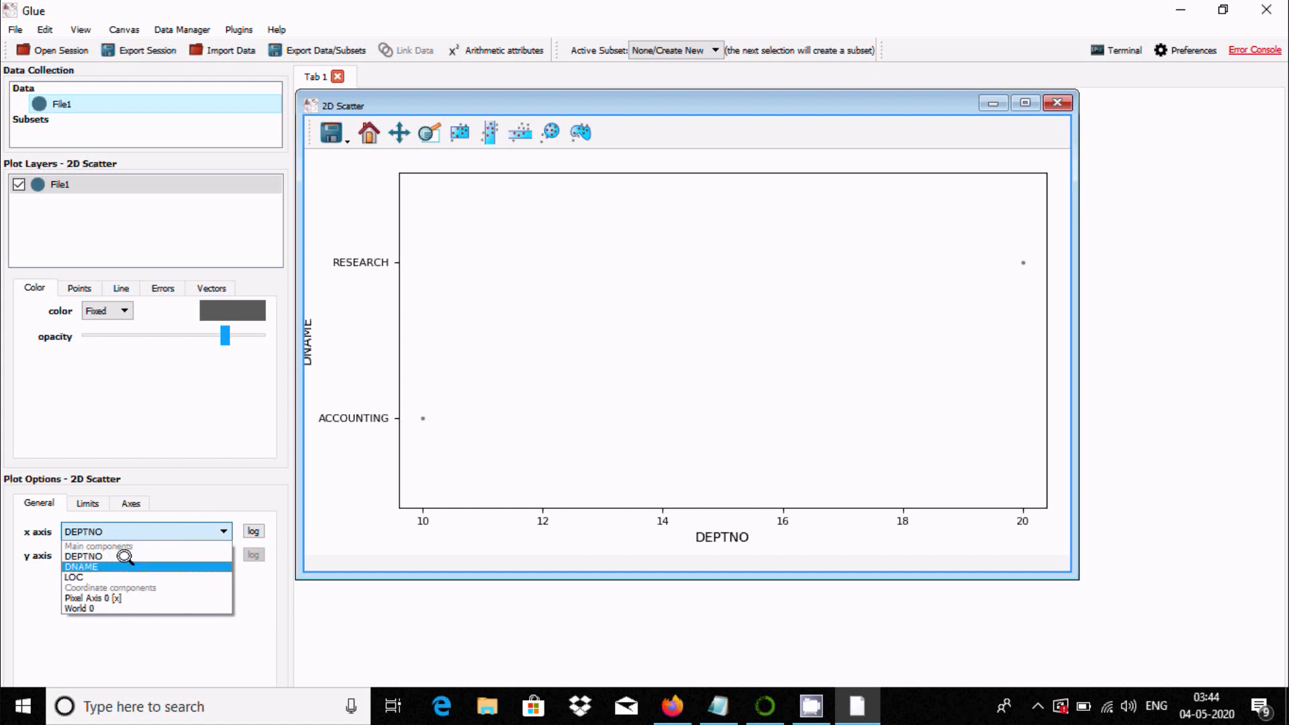
Step: Set the x axis to DNAME and the y axis to DEPTNO in Plot Options
click(81, 567)
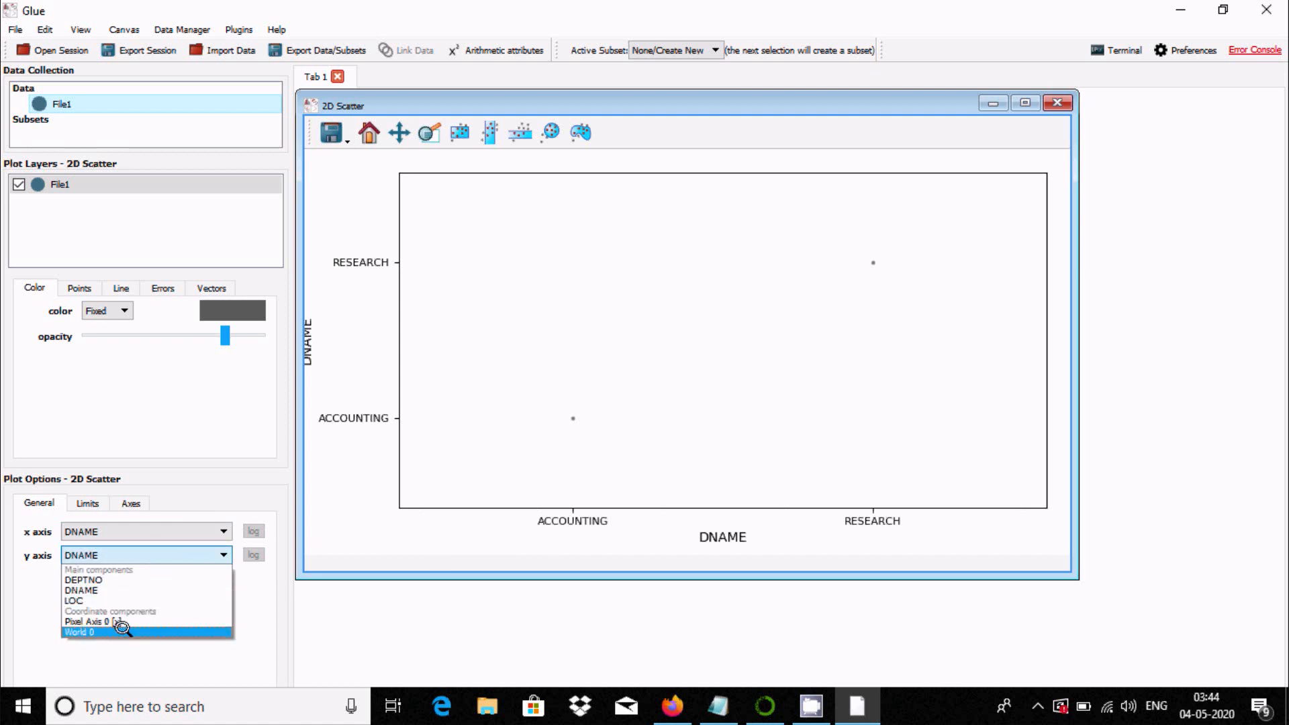
click(81, 579)
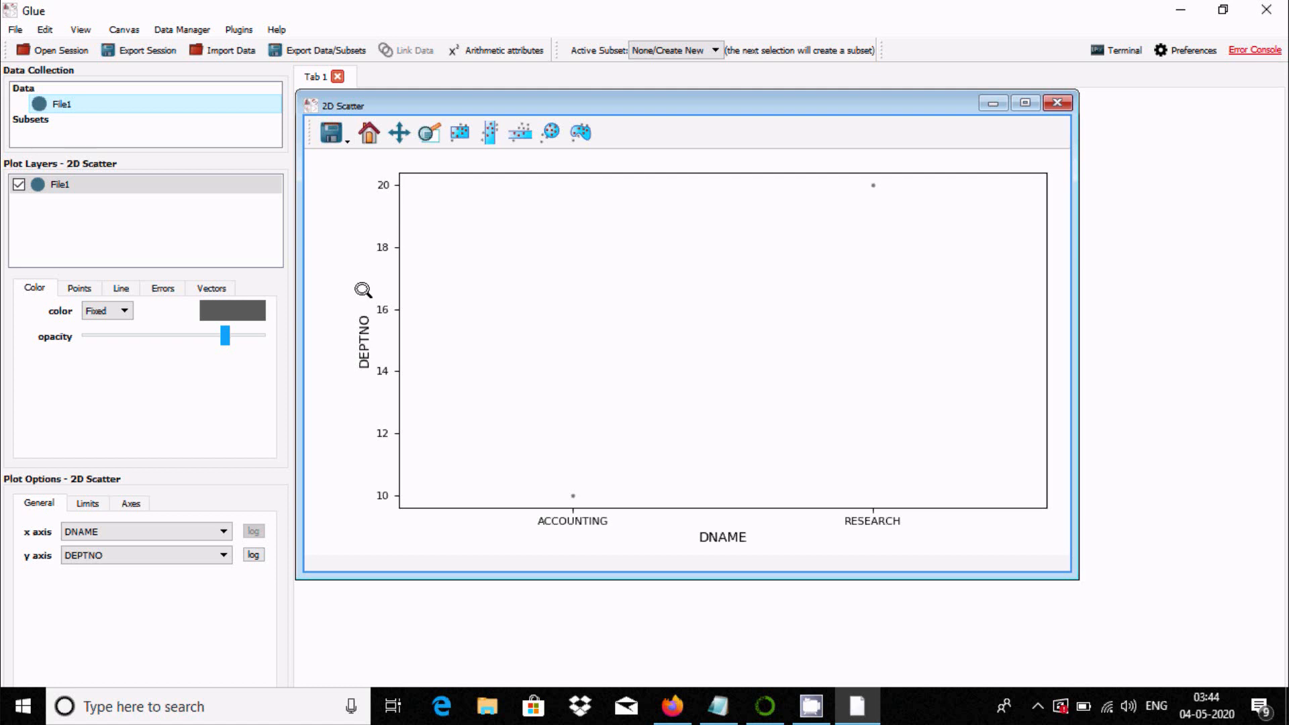
mouse_move(112, 429)
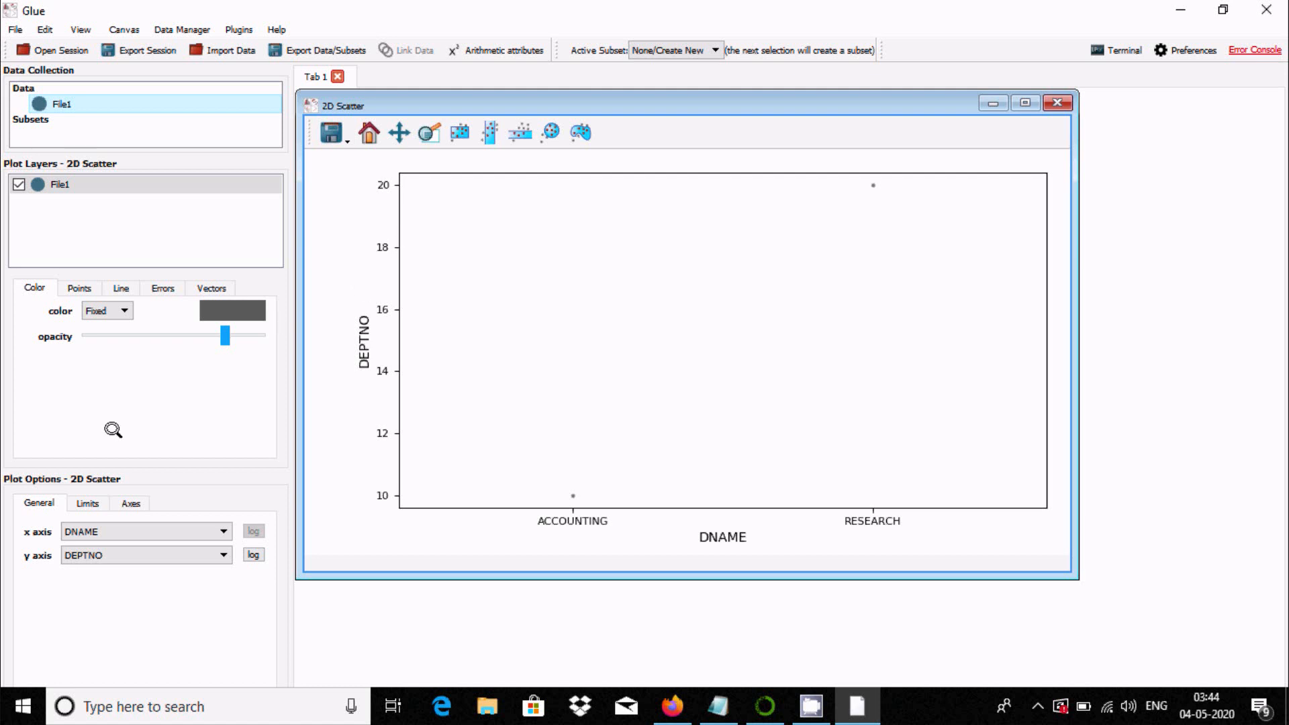
Step: Colour the points linearly by DEPTNO over 10–20 with a purple-to-orange colormap
click(122, 310)
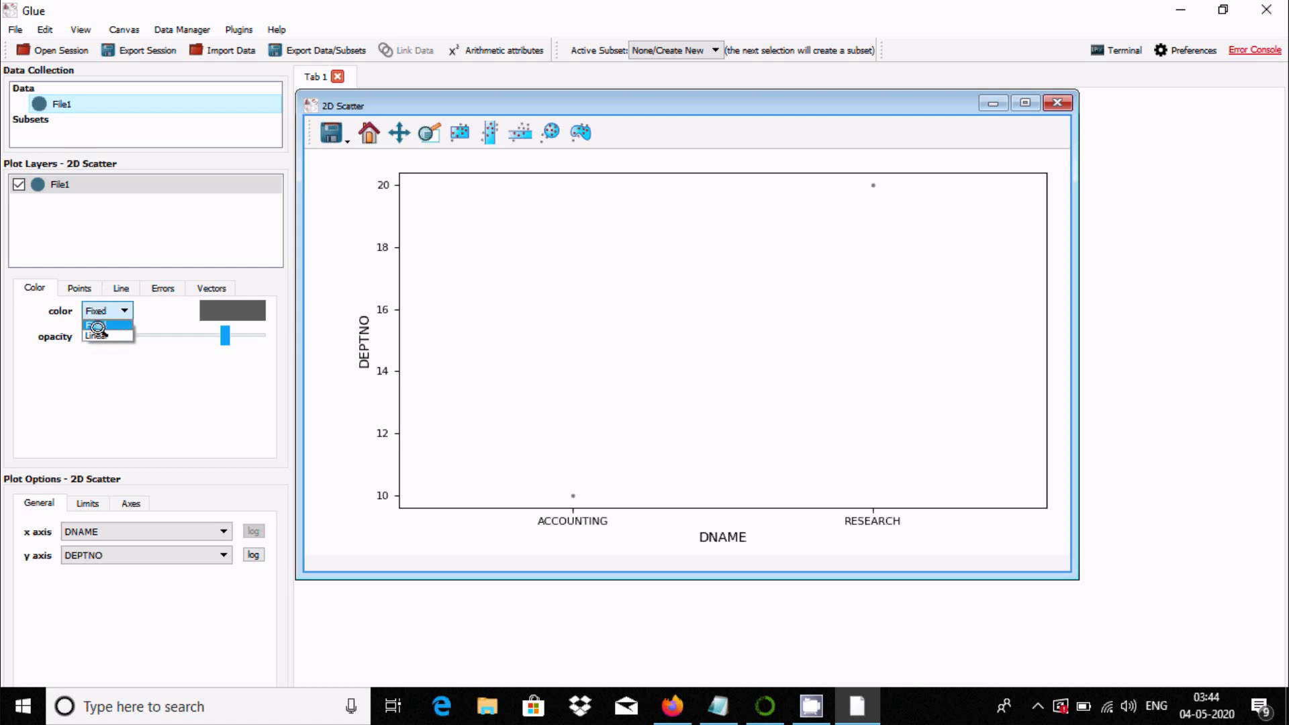
click(99, 324)
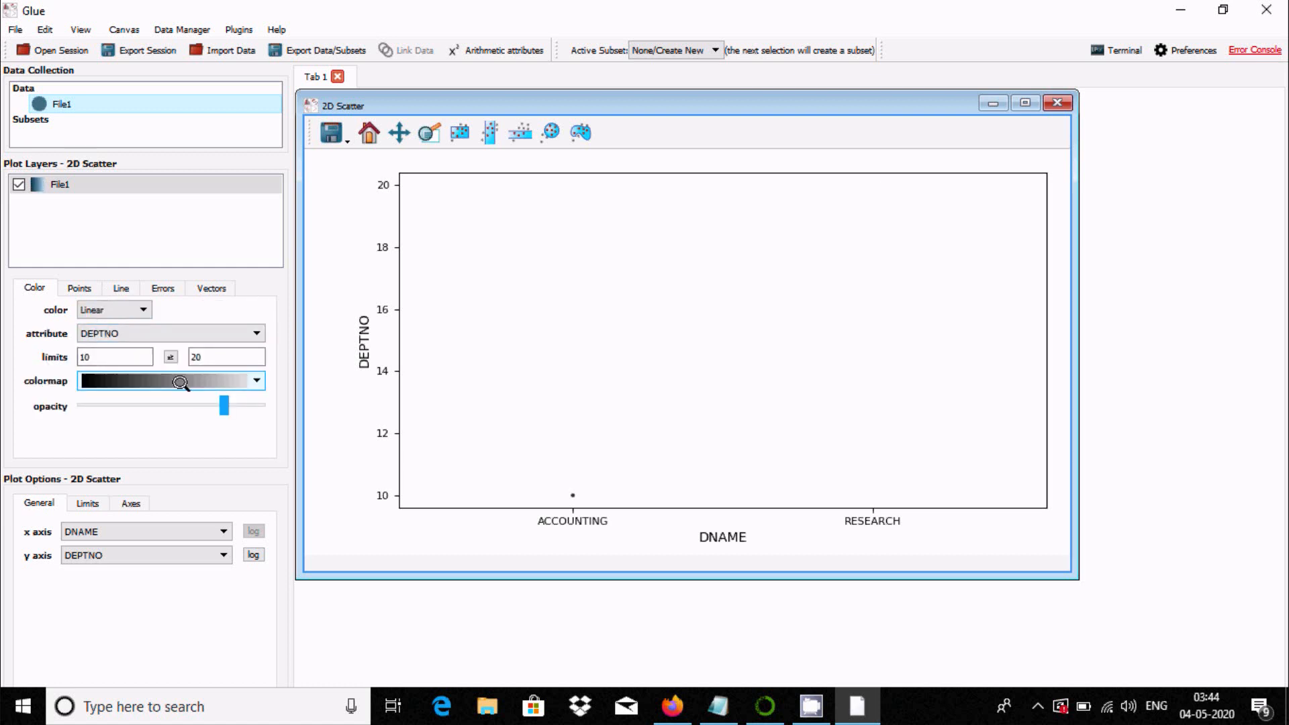
click(255, 380)
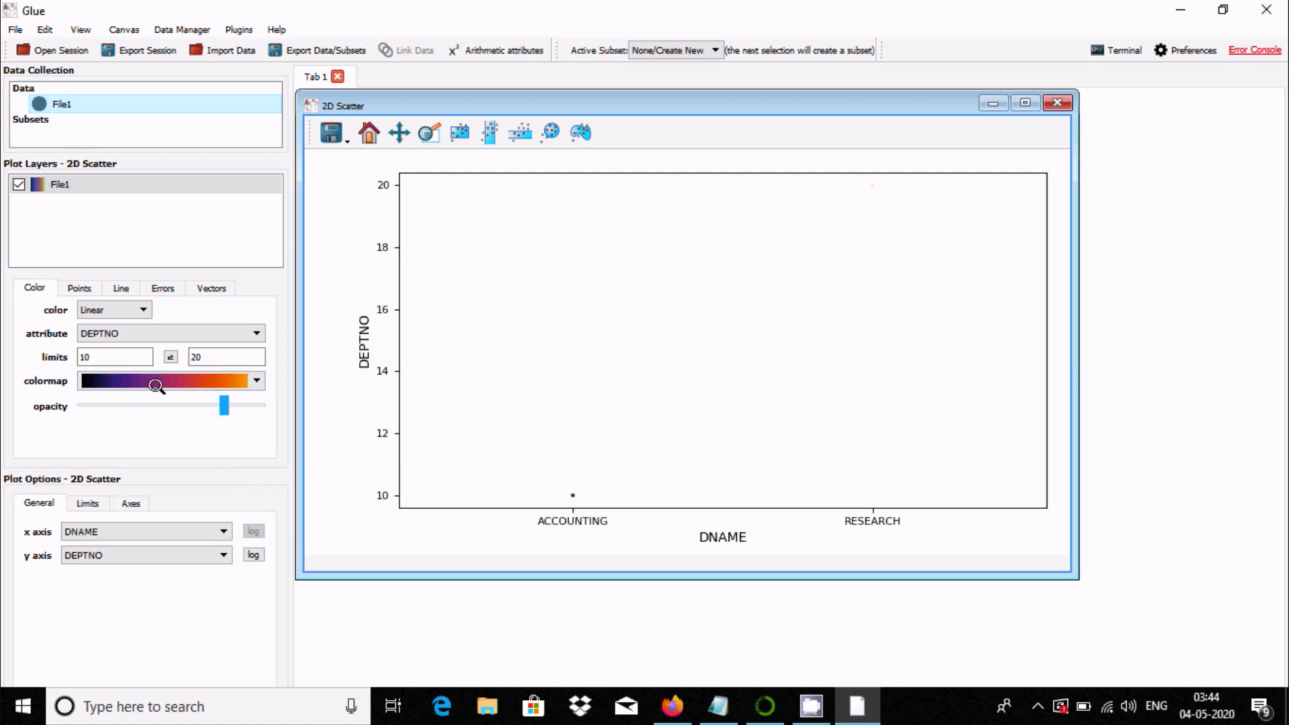
mouse_move(114, 356)
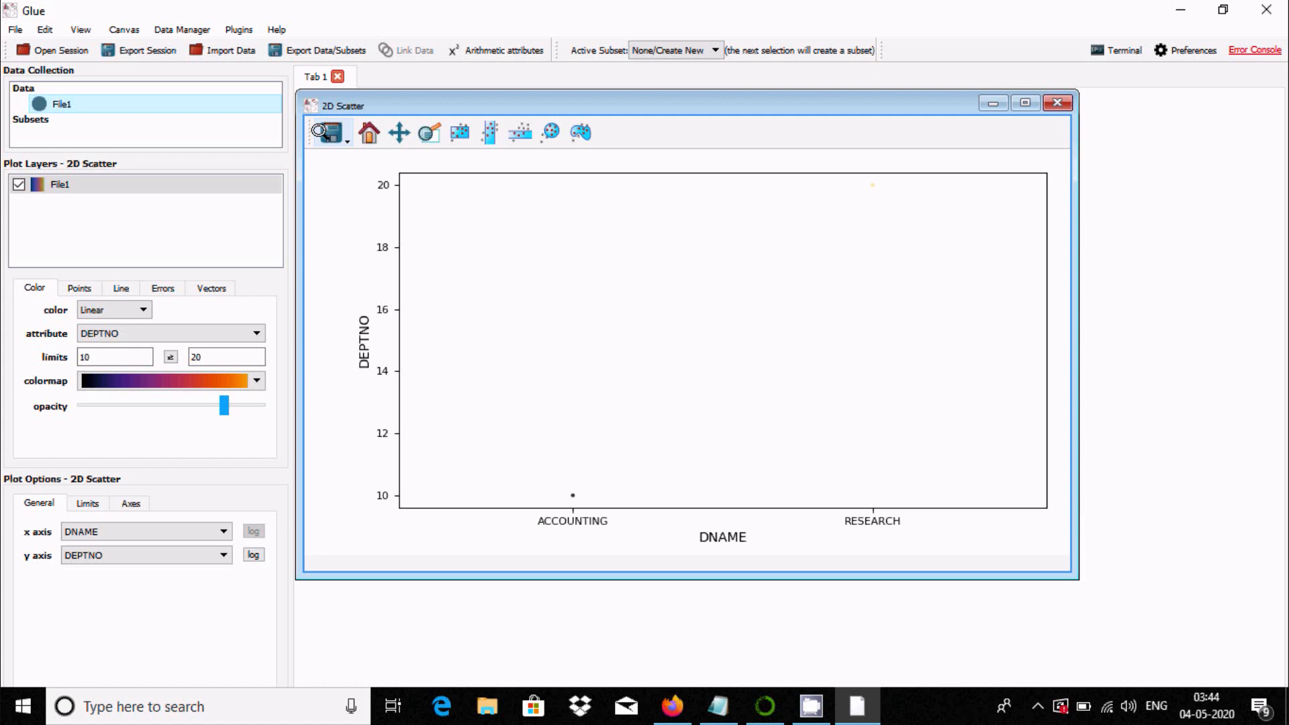
Step: Choose 'Save plot to file' to save the scatter as a PNG named Figure_0
click(328, 131)
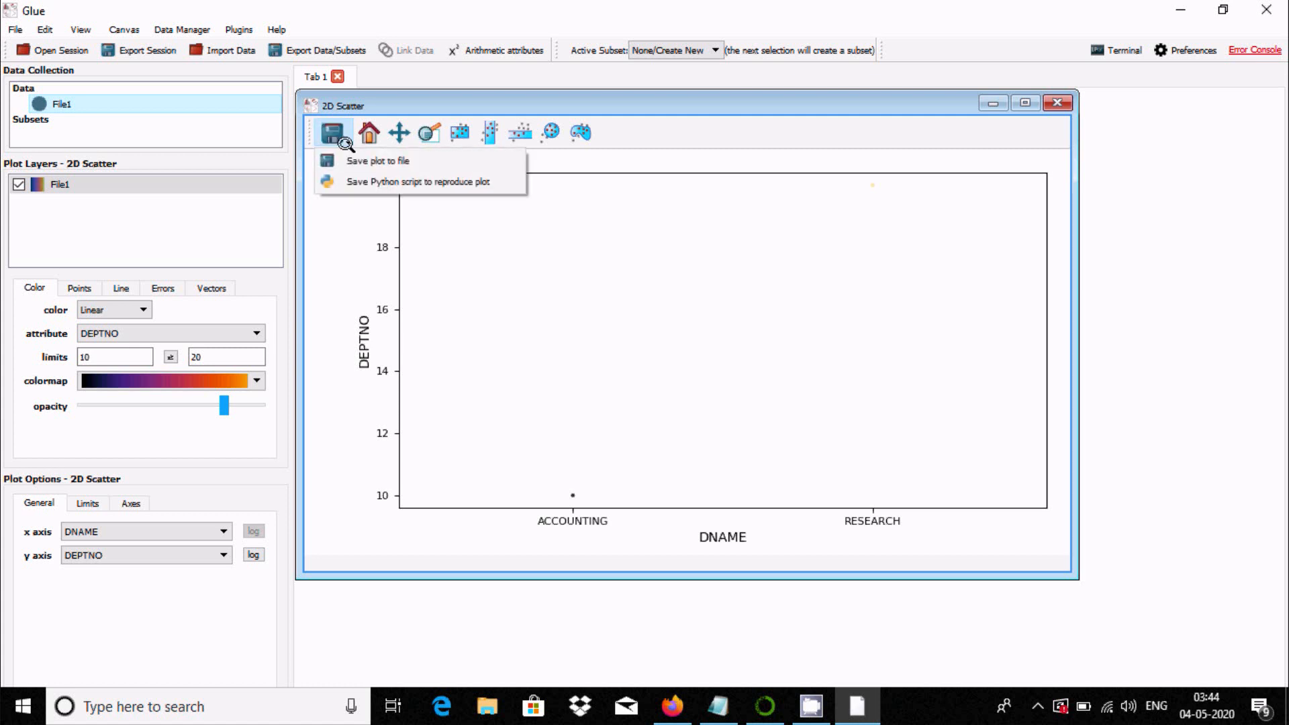
click(377, 160)
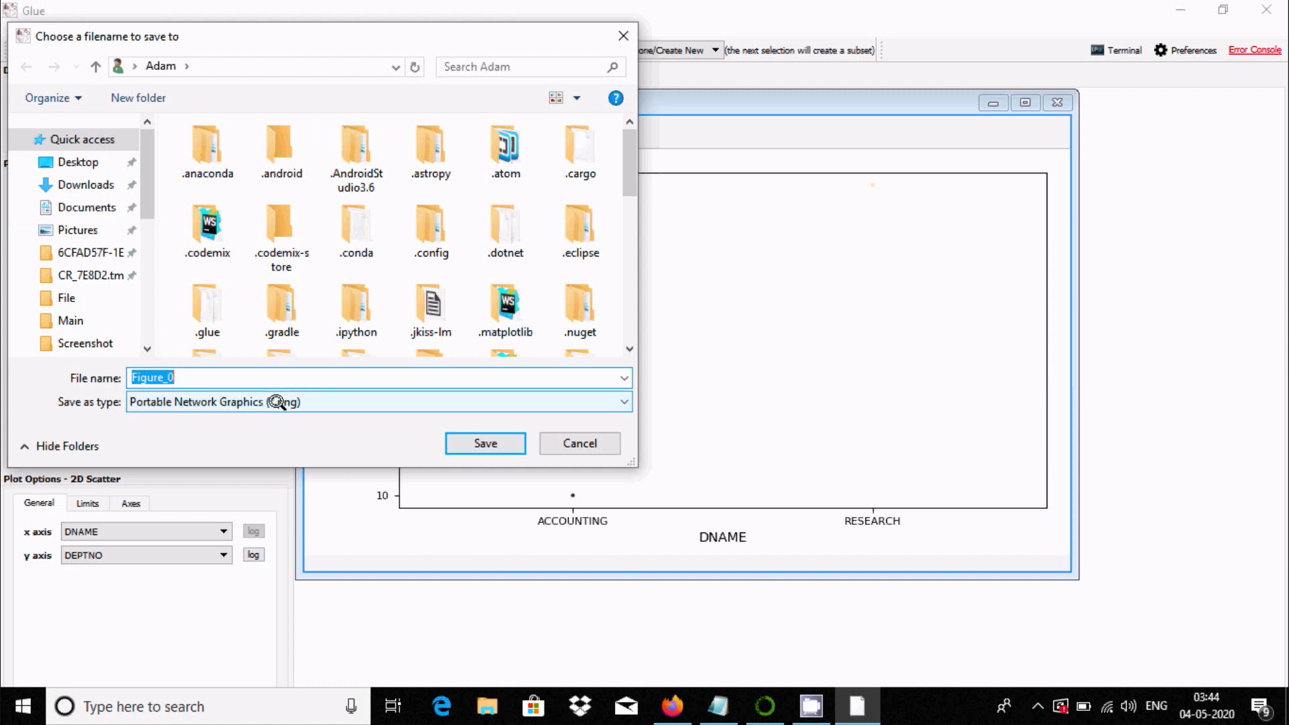
mouse_move(205, 403)
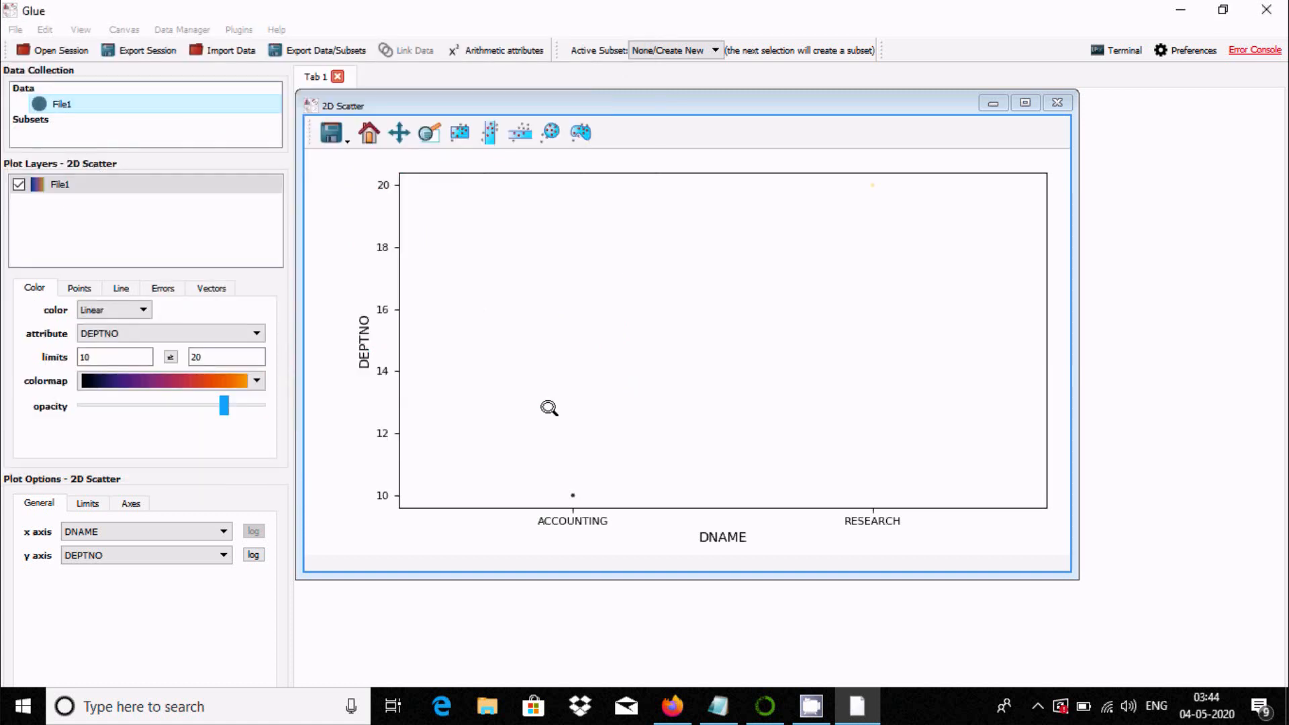
Step: Toggle the rectangular selection tool off again, then zoom to a rectangle covering DEPTNO 11–18
click(487, 132)
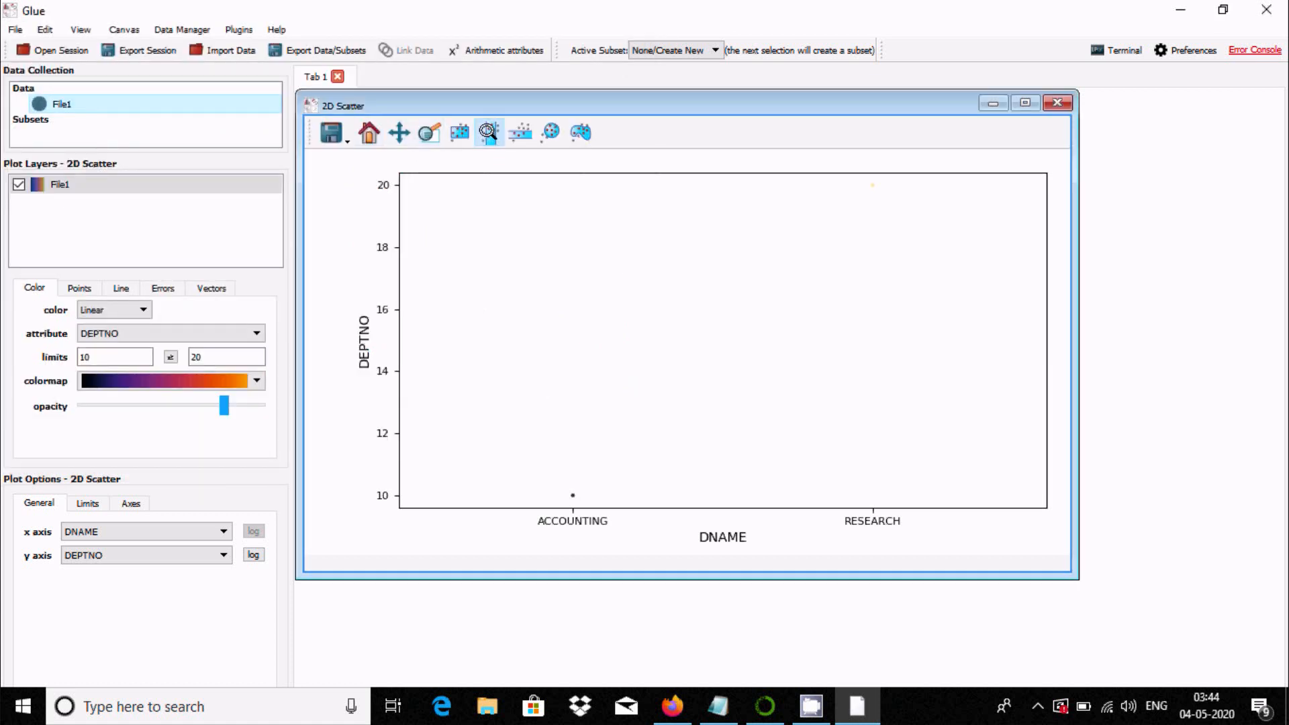
click(486, 132)
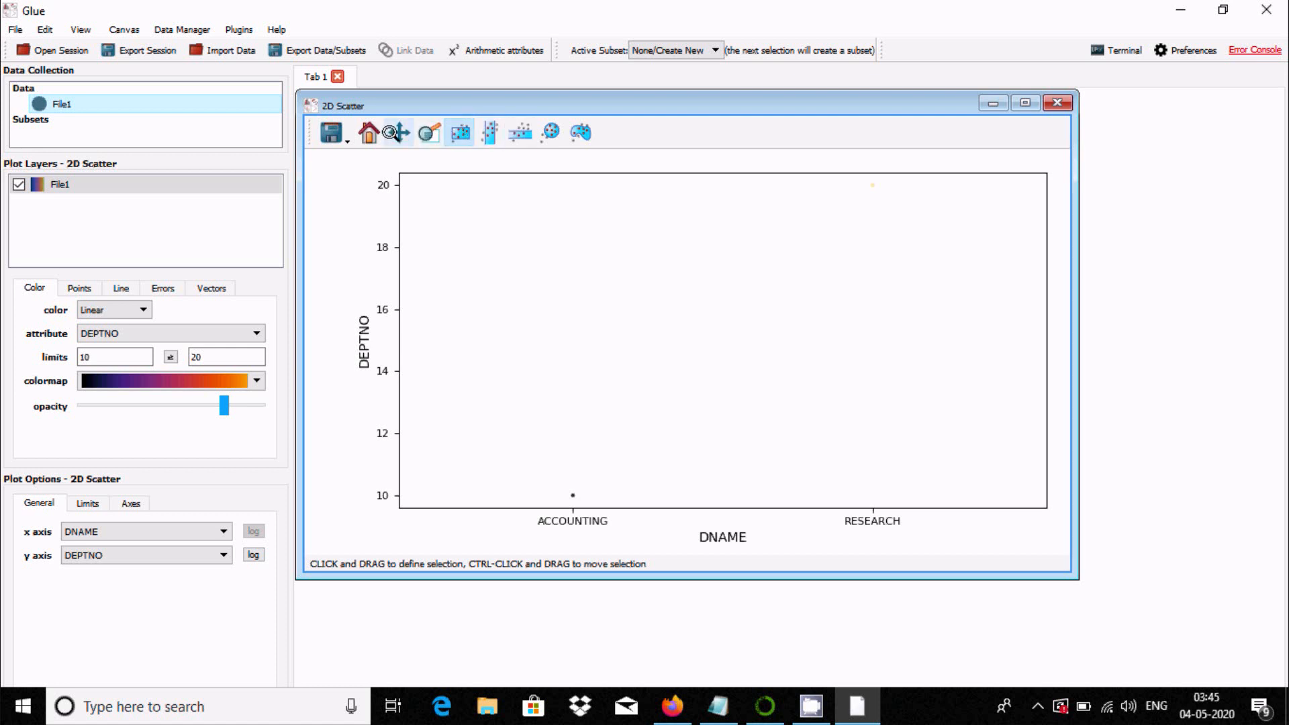
click(396, 132)
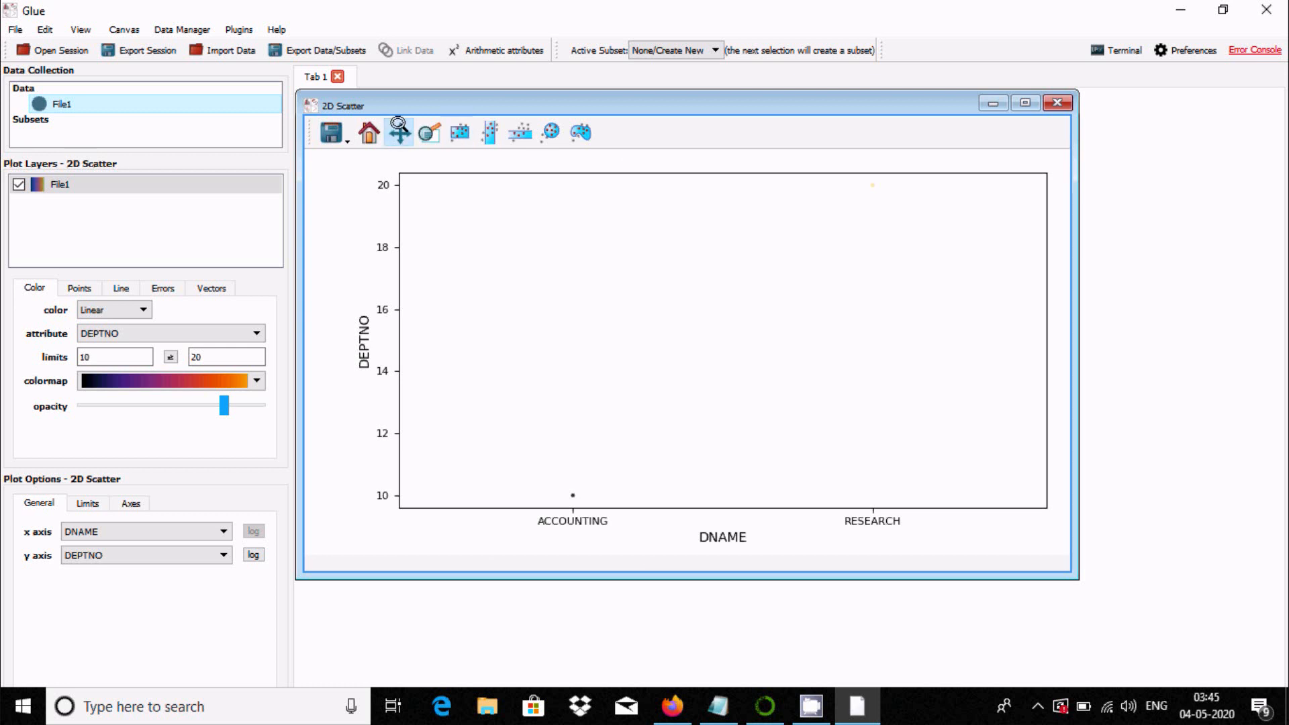
mouse_move(429, 131)
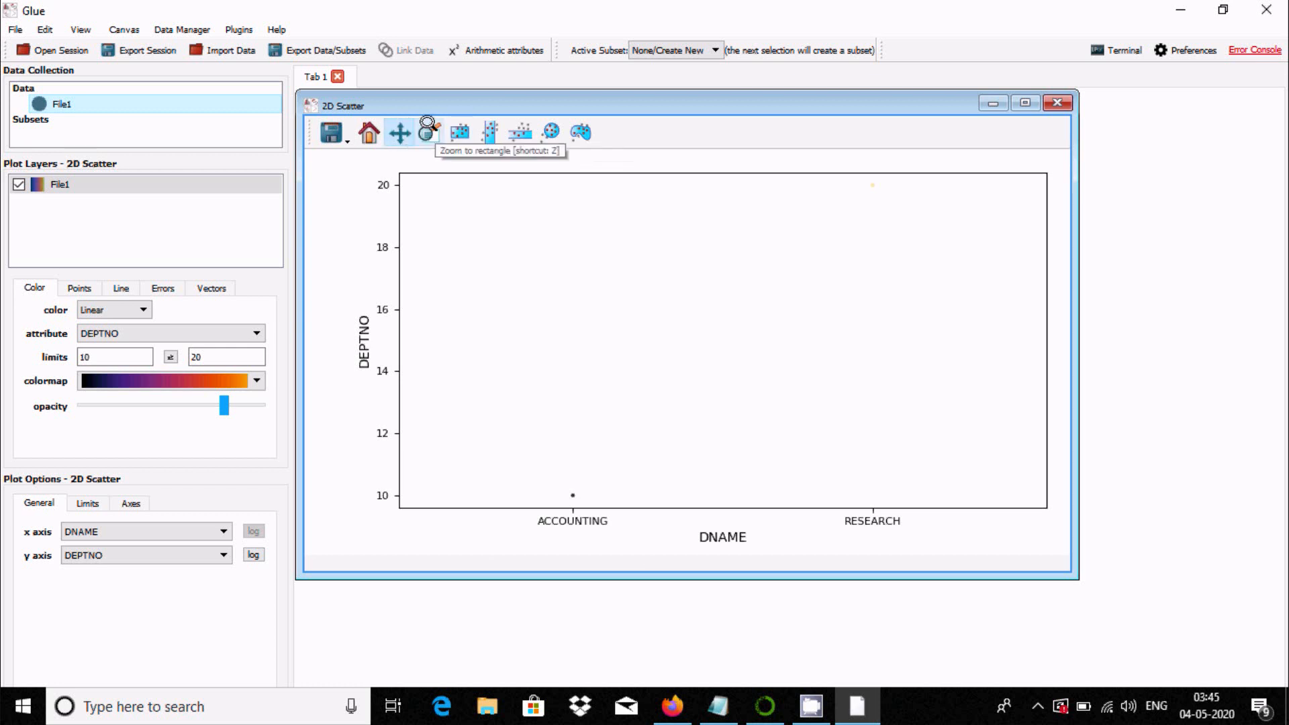
click(429, 131)
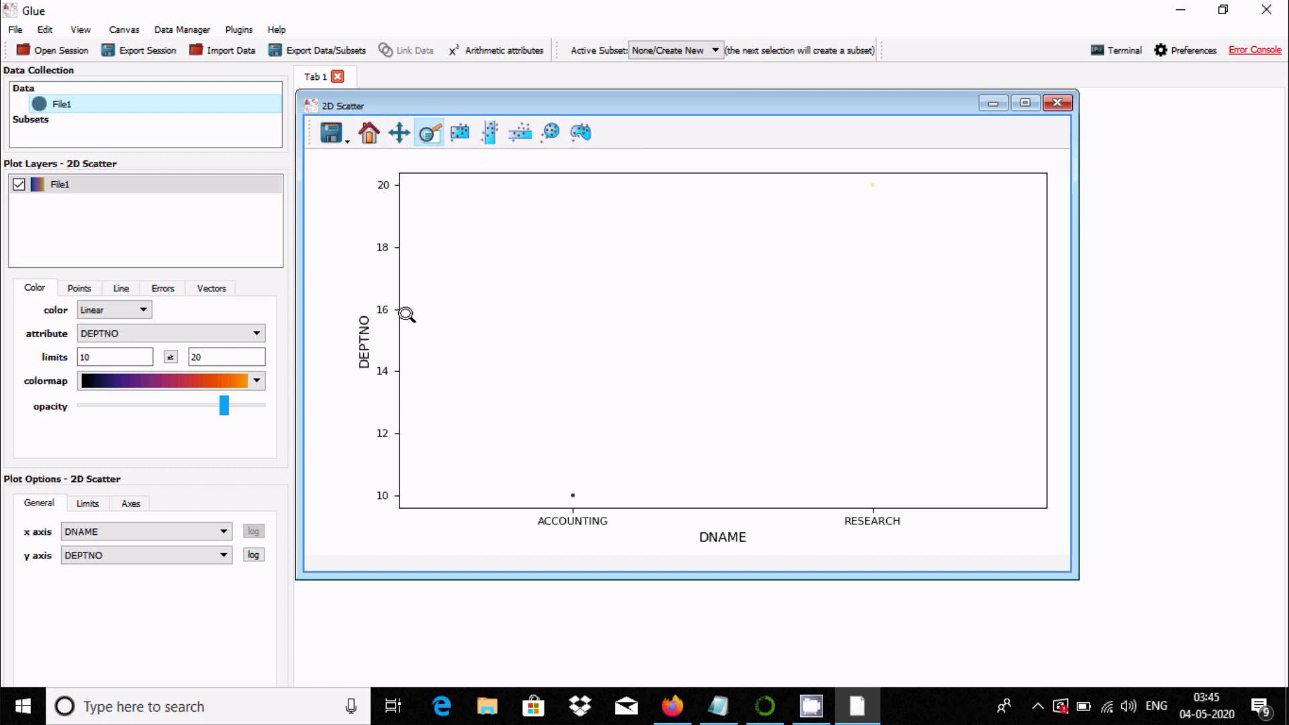
drag(402, 316, 402, 477)
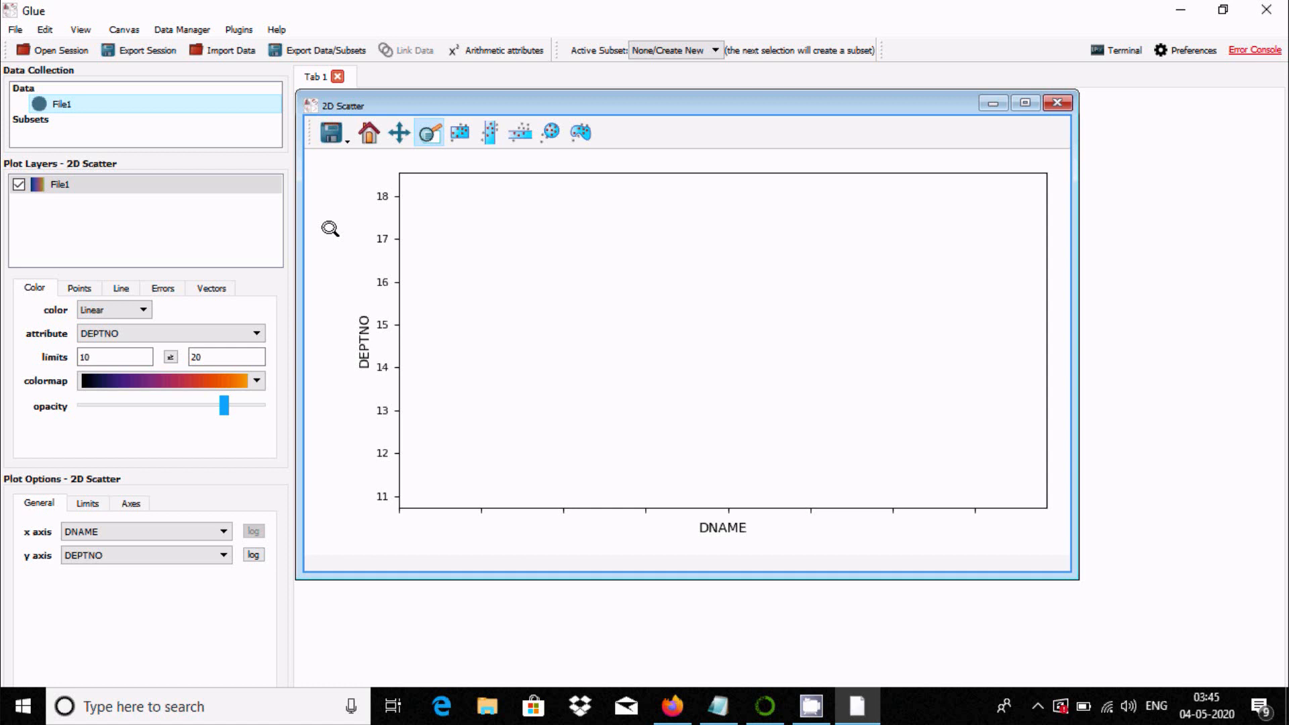
mouse_move(417, 208)
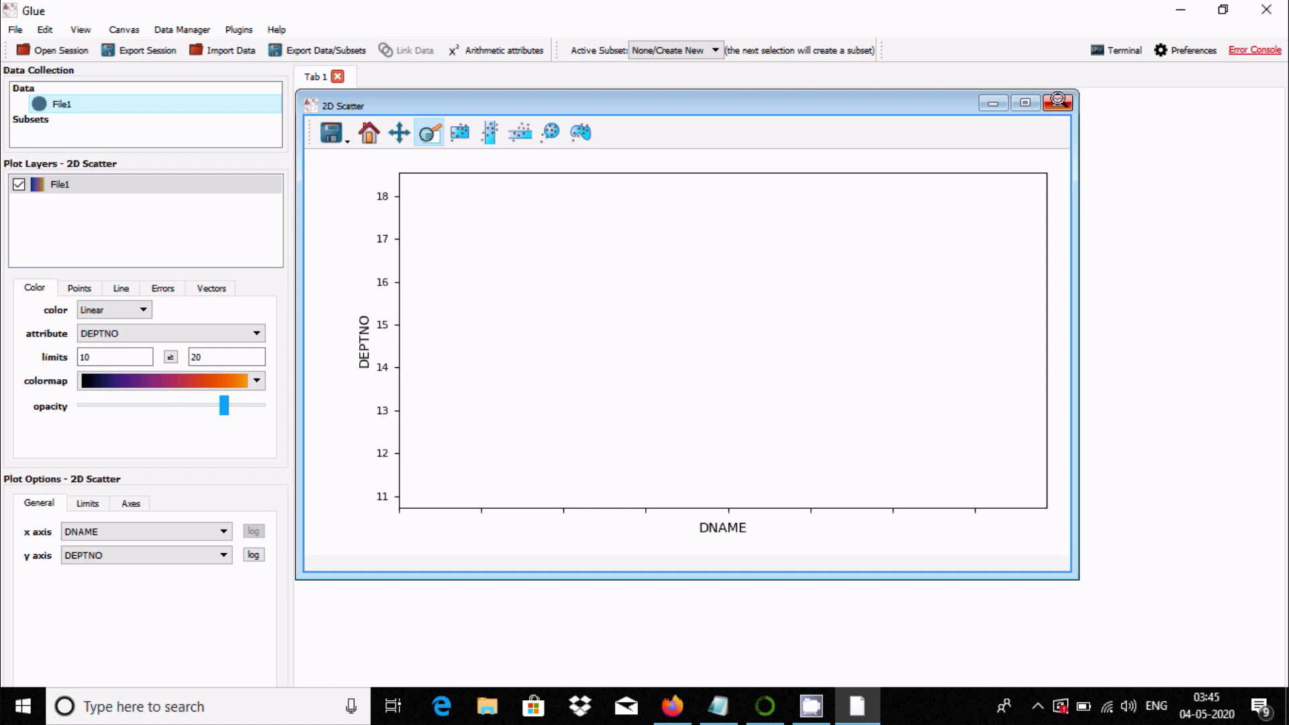
Step: Close the File1 scatter plot window and begin a new data import
click(1058, 102)
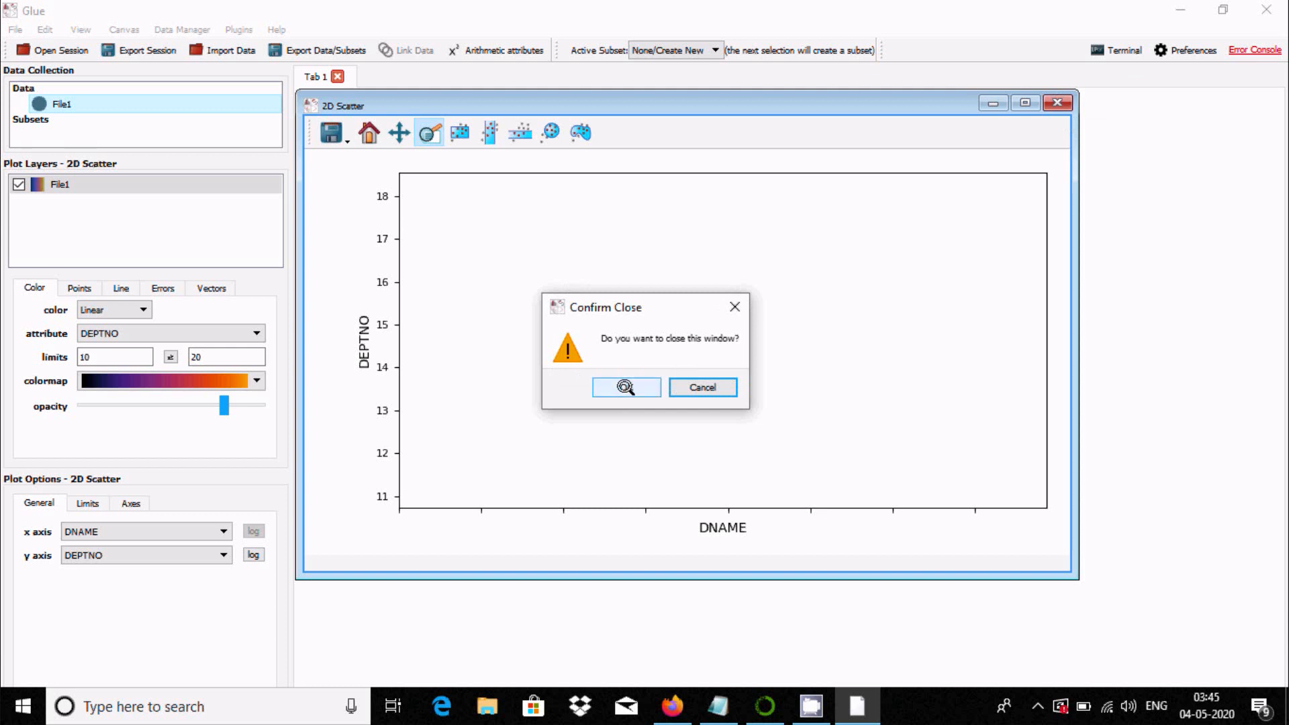
click(625, 387)
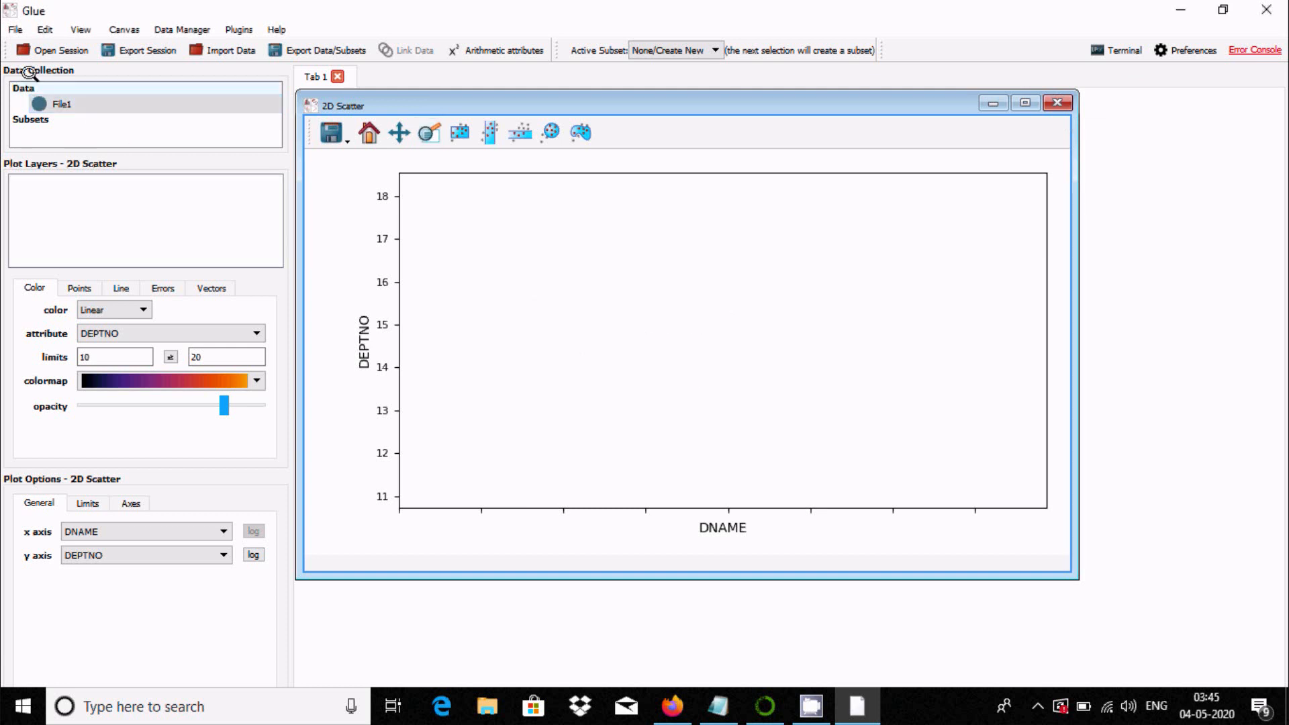
click(330, 132)
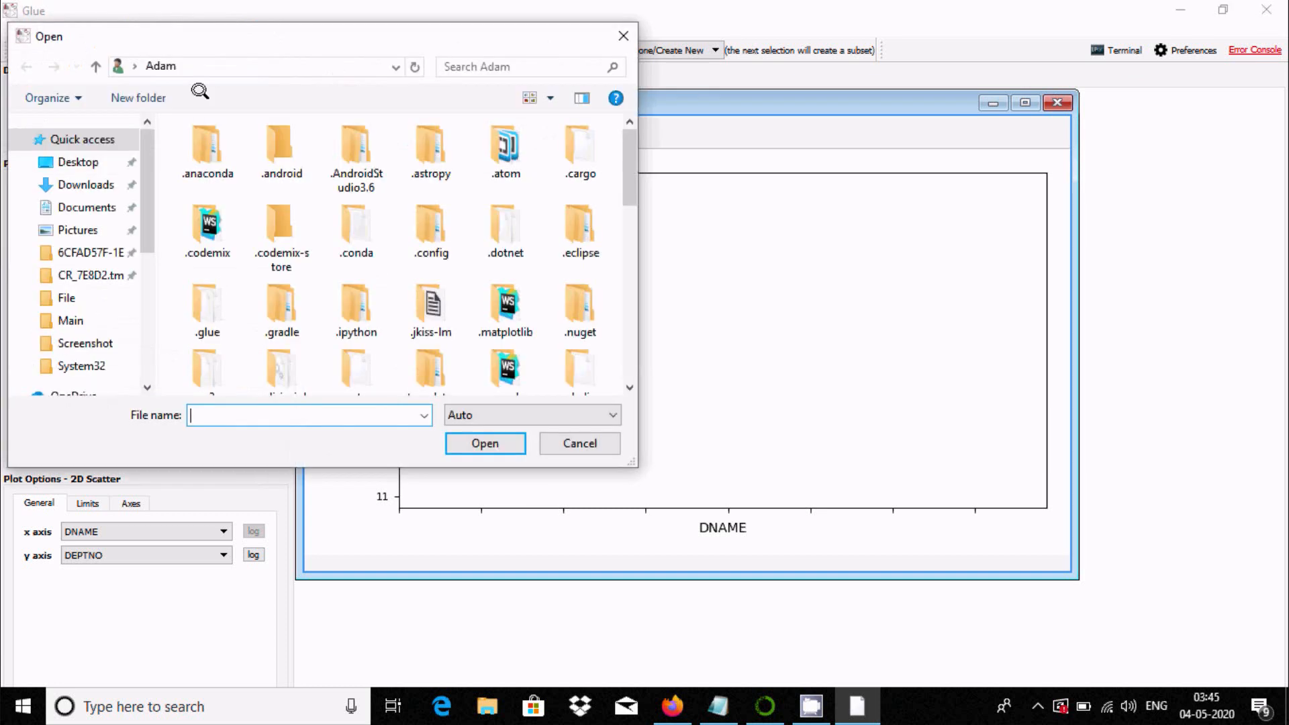
Step: Load File2.csv from Desktop > Ruby > File into the data collection
click(78, 162)
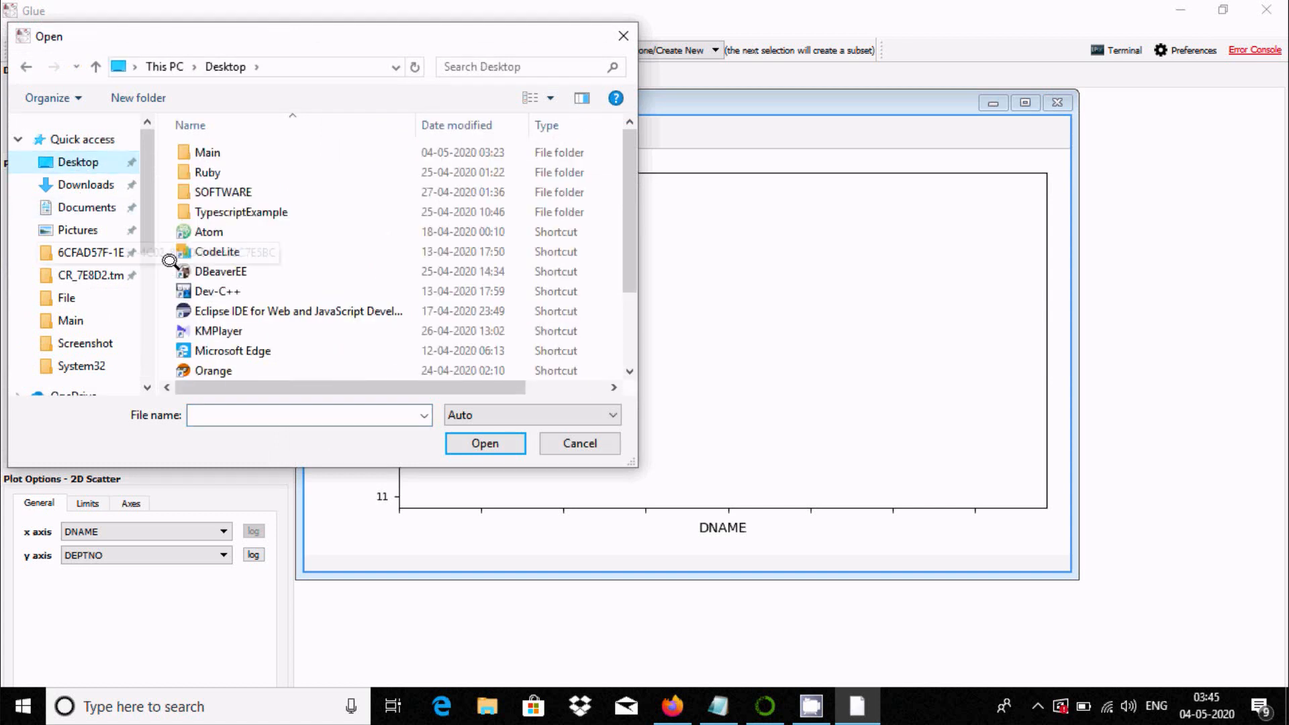
double_click(207, 172)
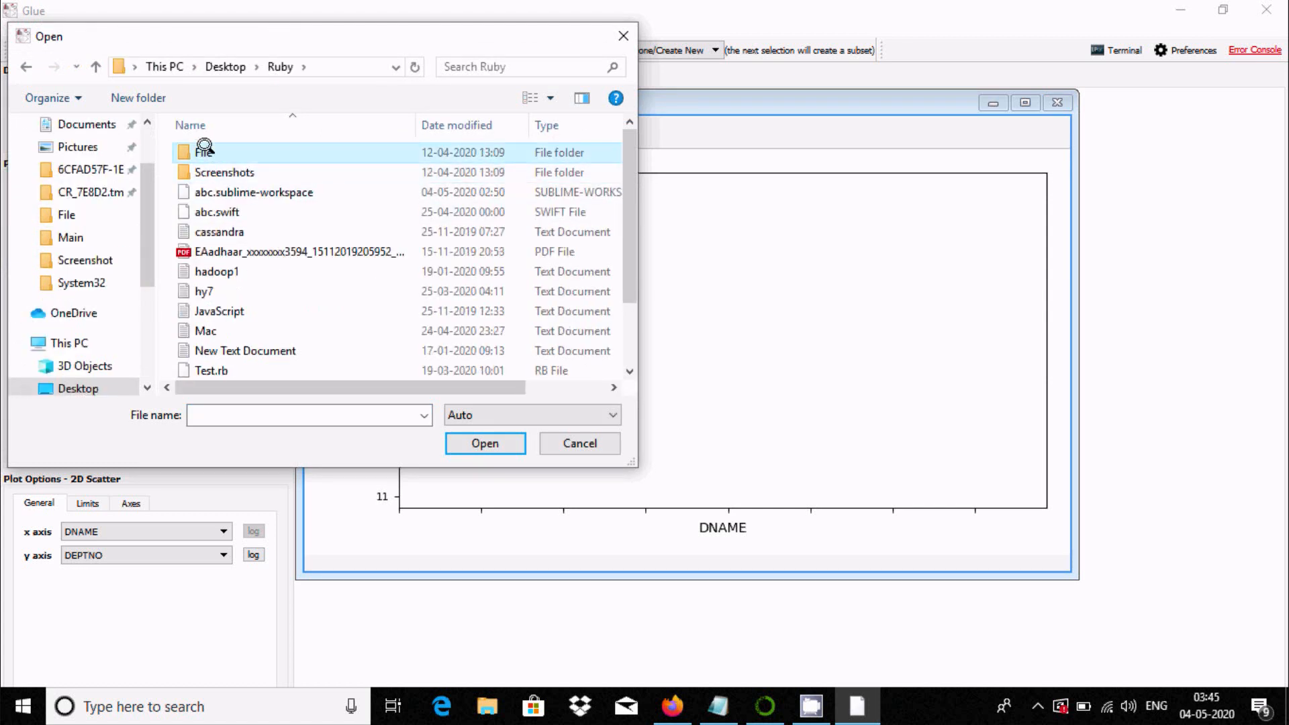
double_click(203, 152)
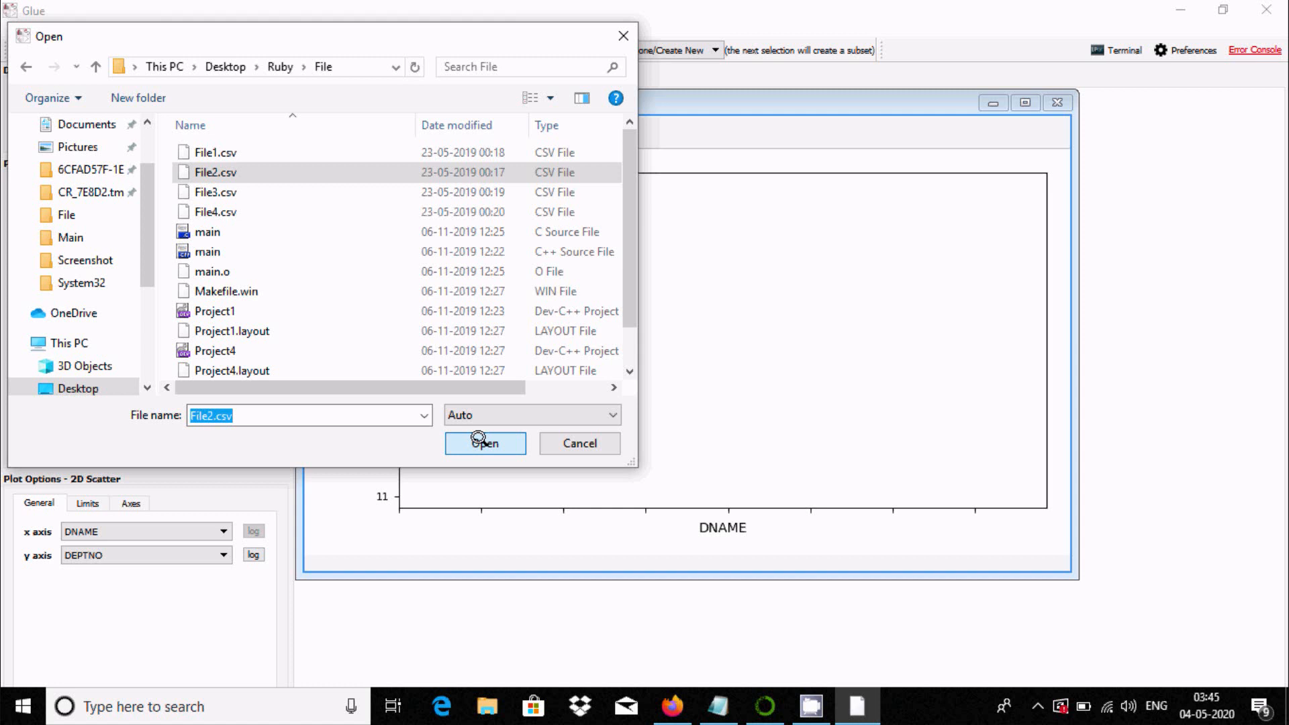
click(484, 443)
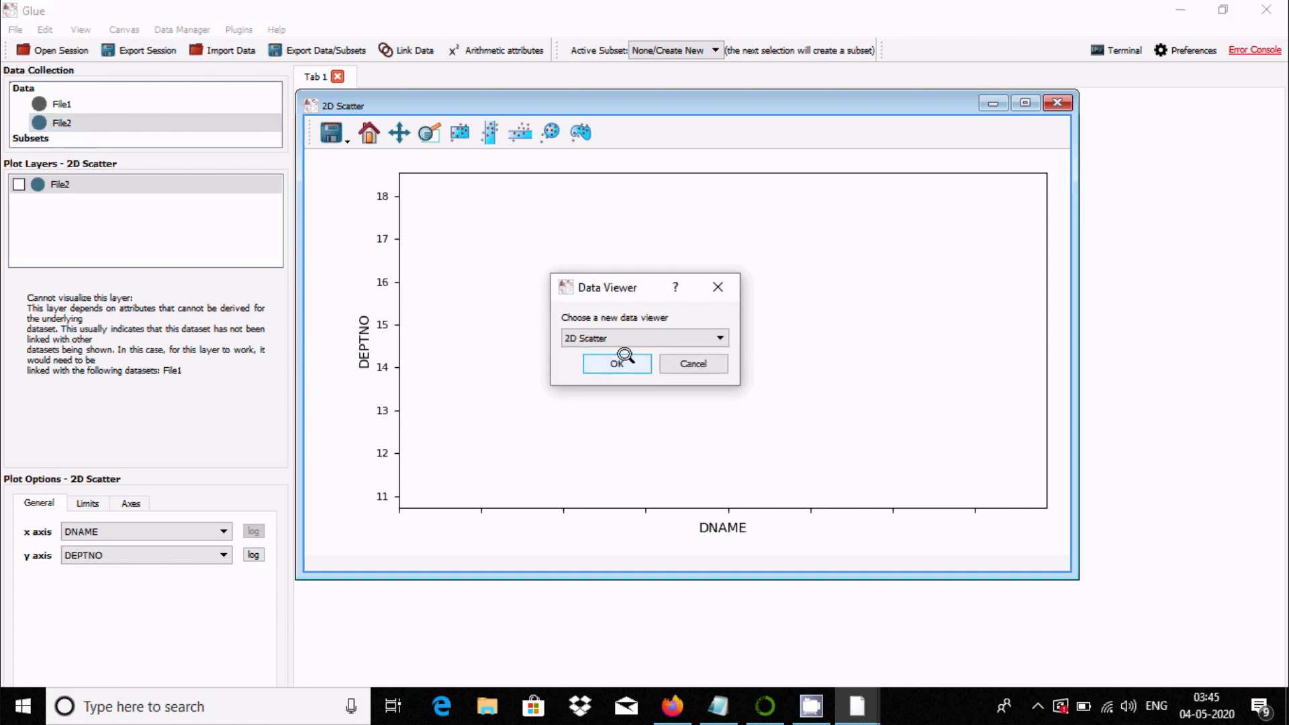
Step: Create a 2D scatter for File2 with LOC on the y axis against DEPTNO
click(615, 363)
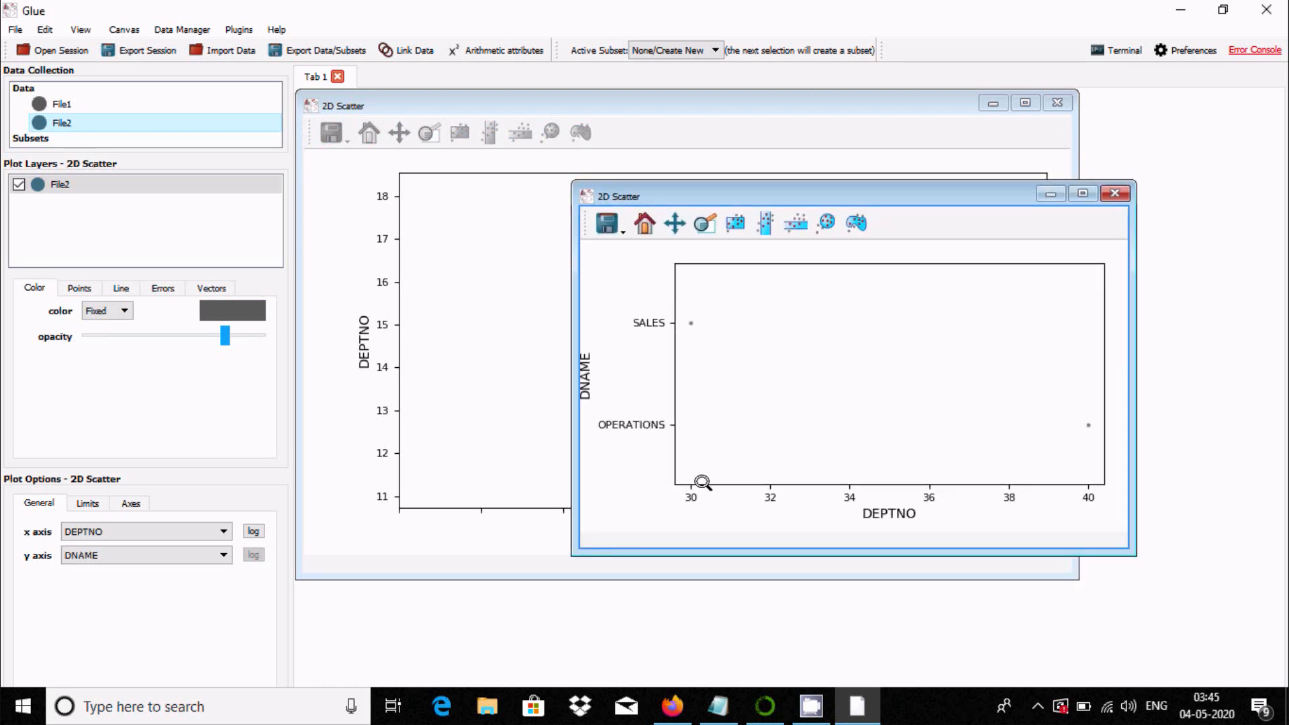
mouse_move(668, 424)
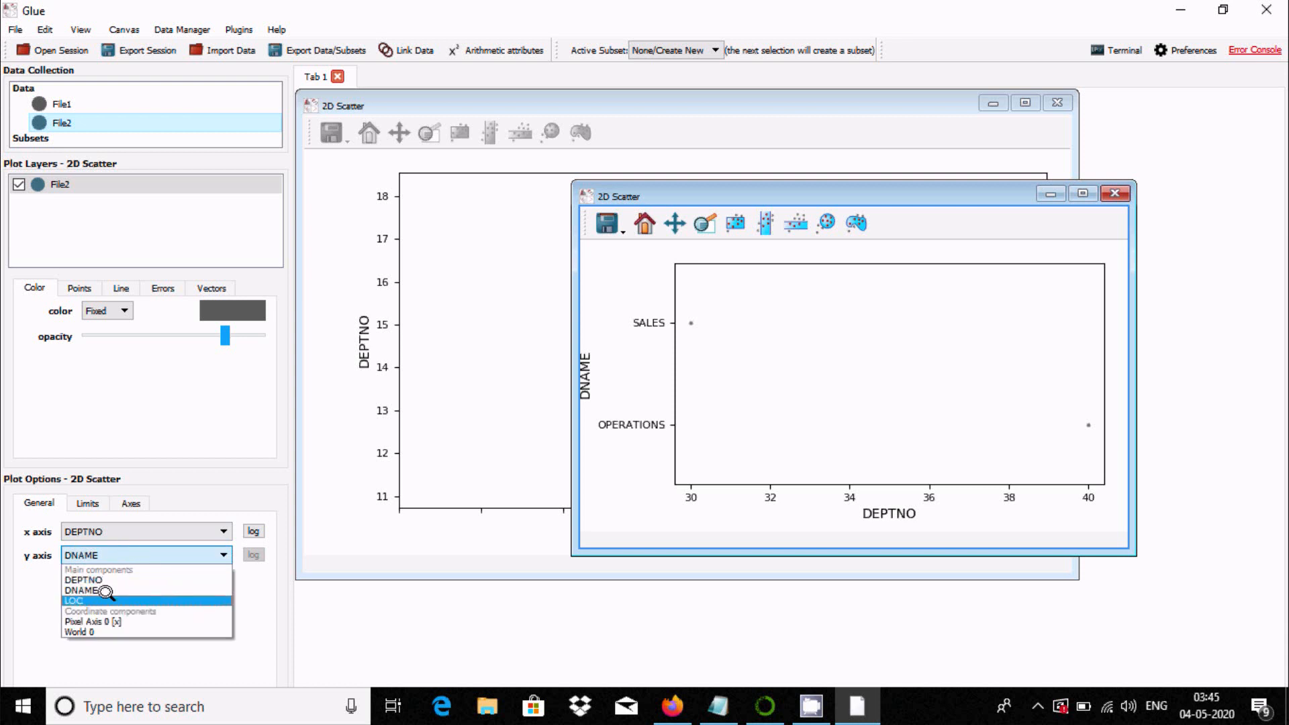
click(74, 601)
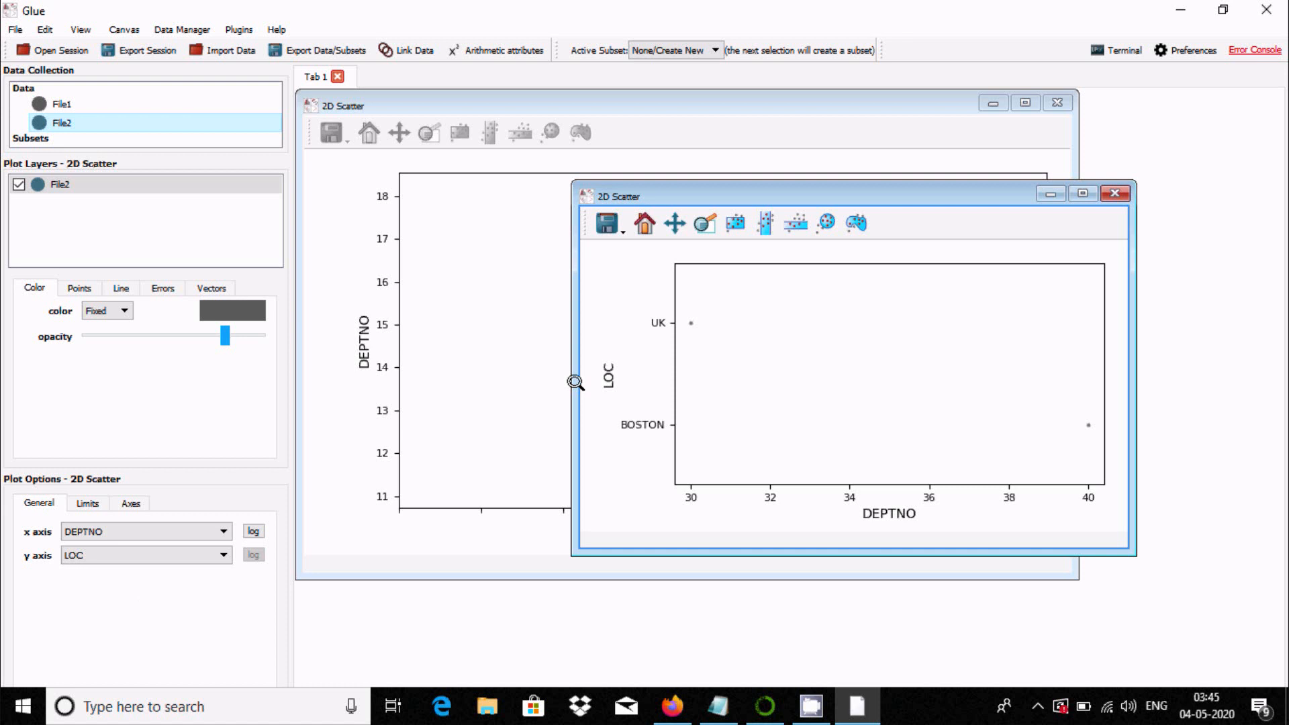
mouse_move(731, 223)
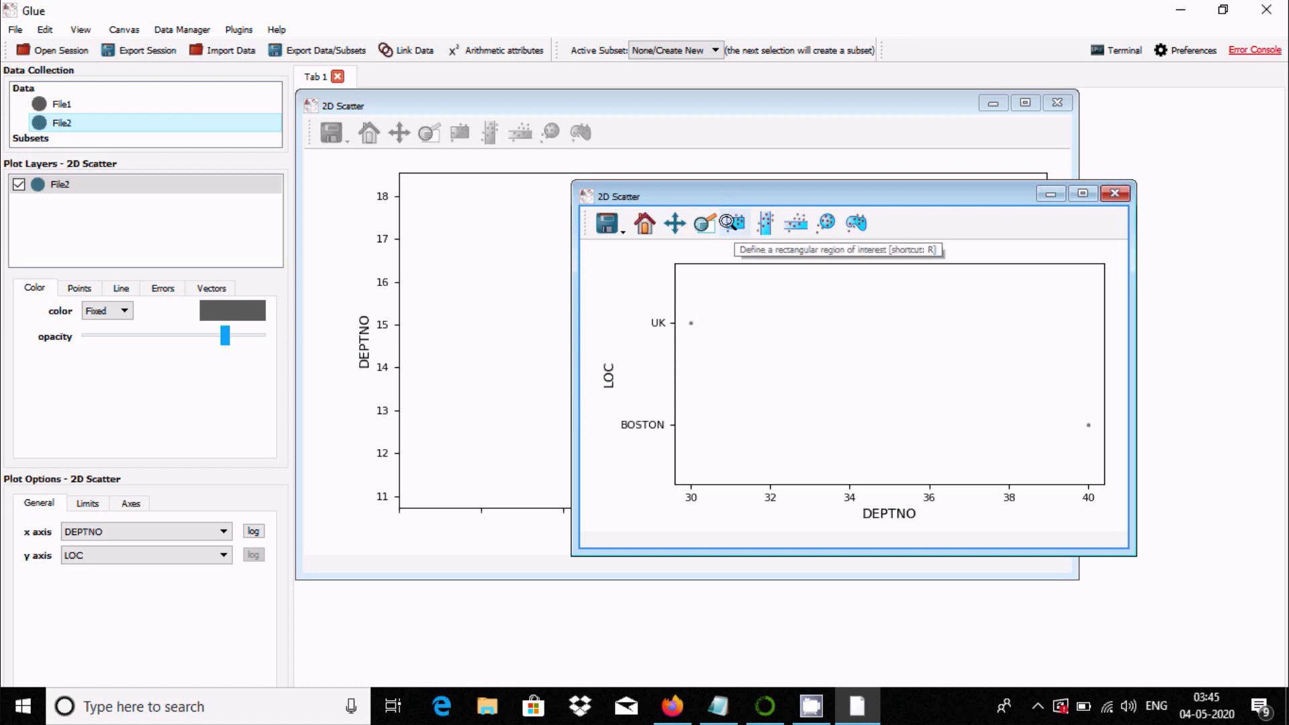